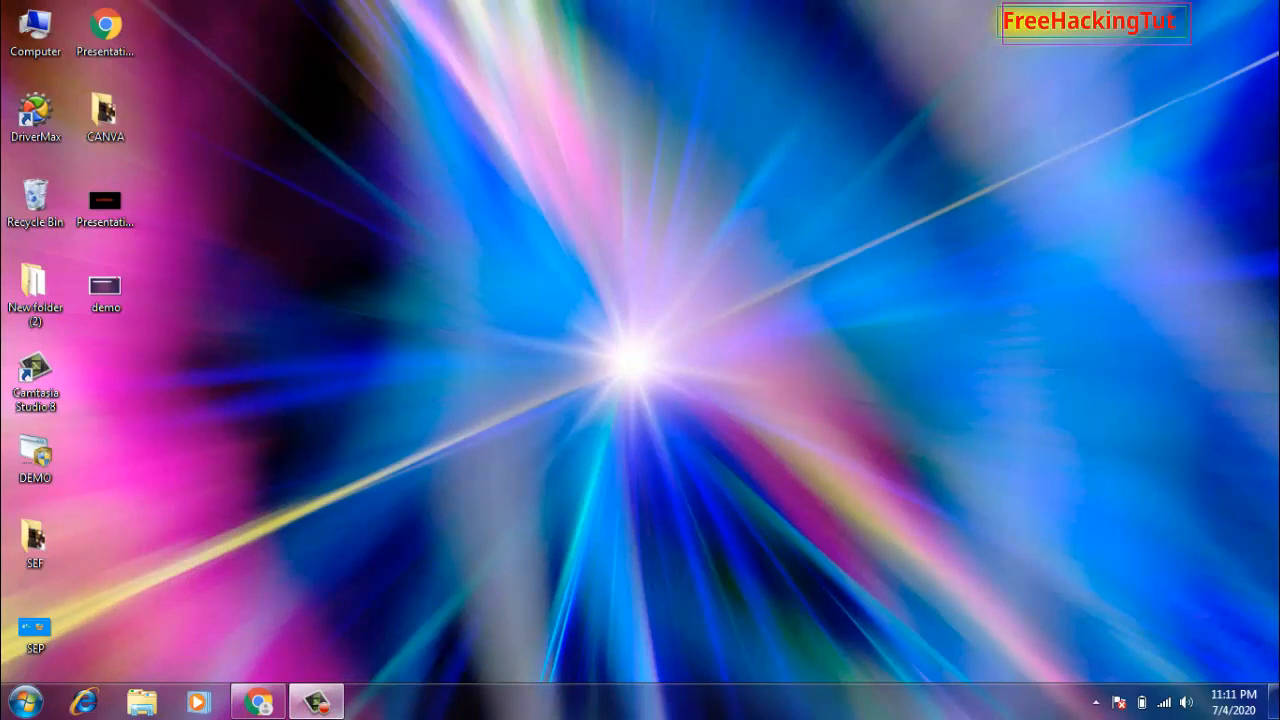
# Bring Chrome forward on the drp.su/en DriverPack home page, briefly opening and closing a new tab
pyautogui.click(258, 700)
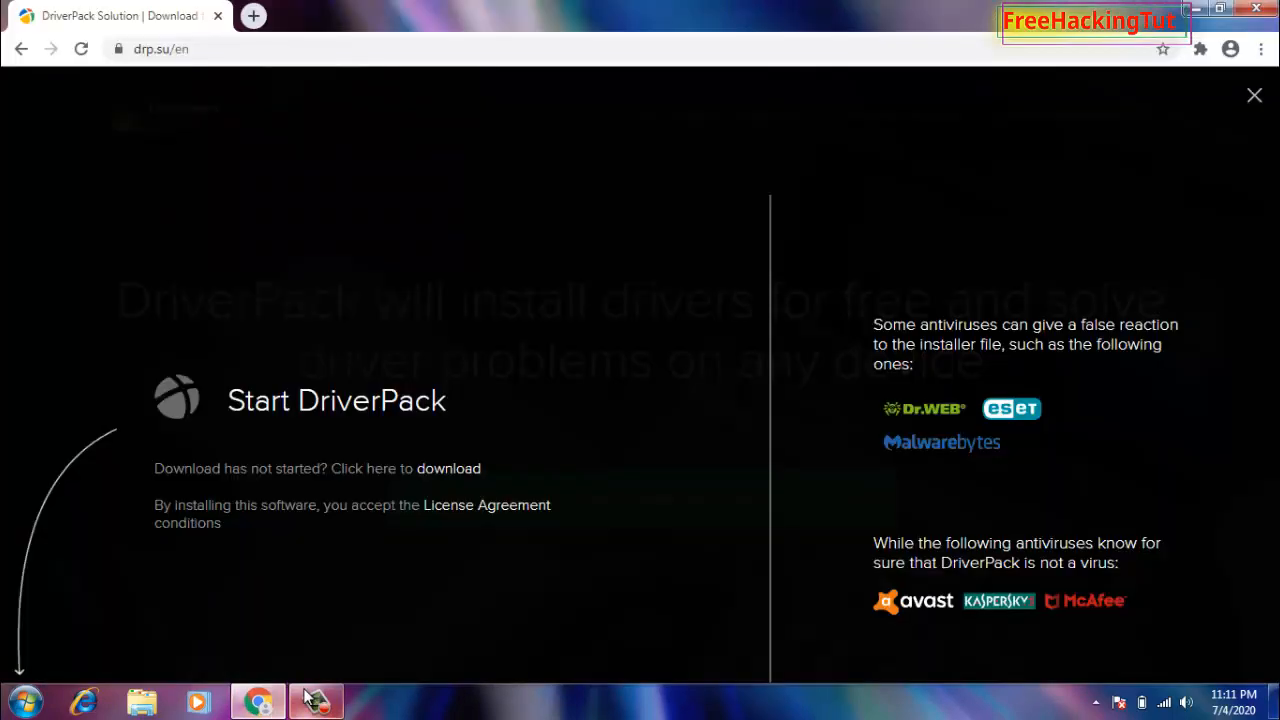
pyautogui.click(252, 16)
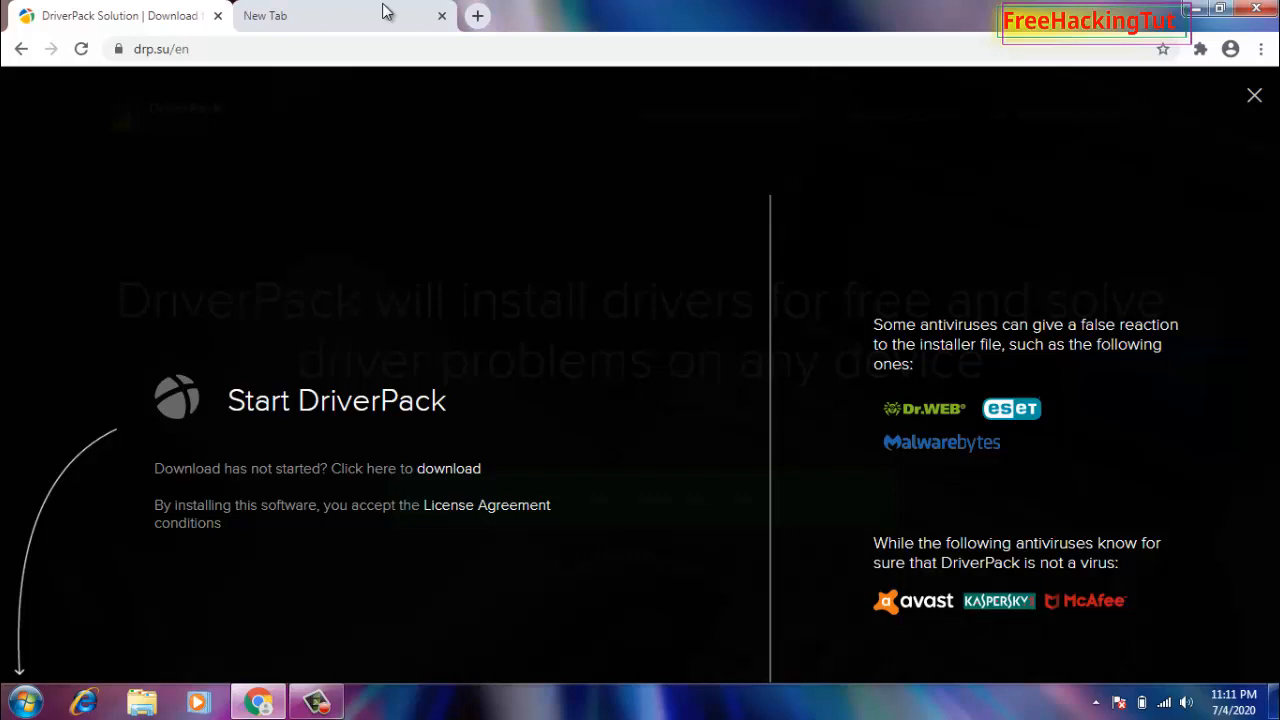
pyautogui.click(440, 16)
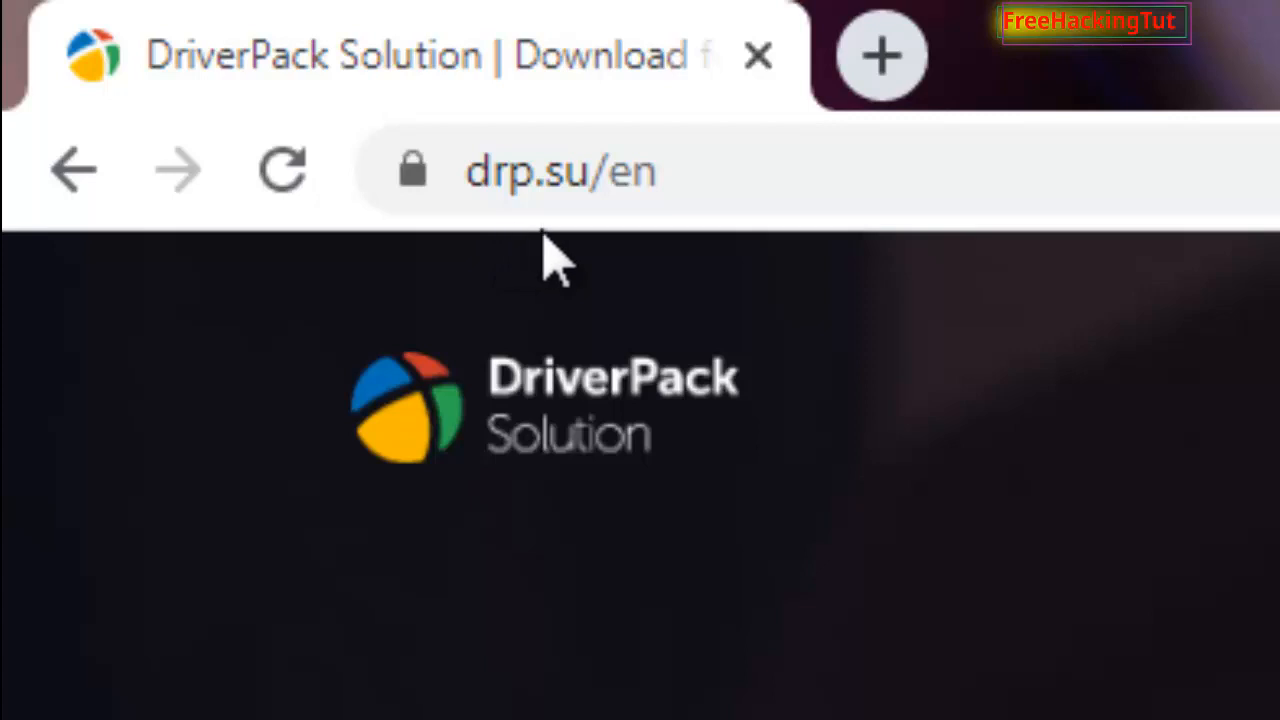
pyautogui.moveTo(624, 290)
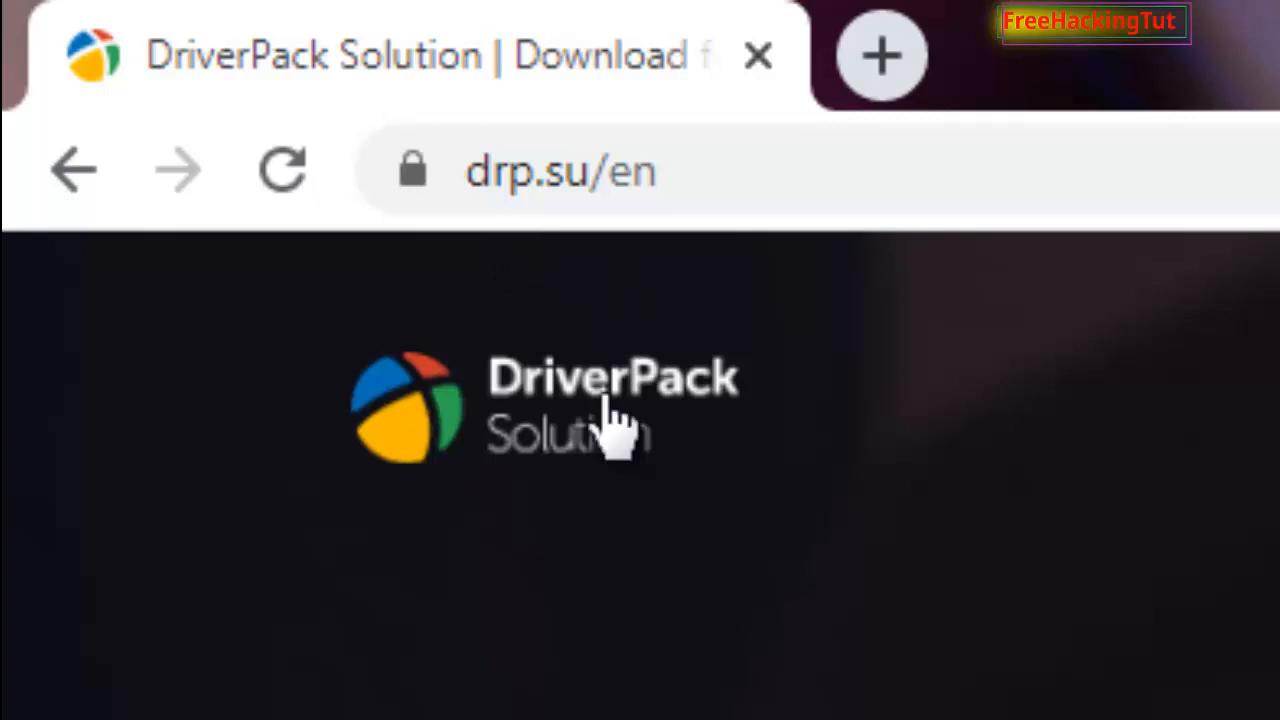
pyautogui.moveTo(680, 550)
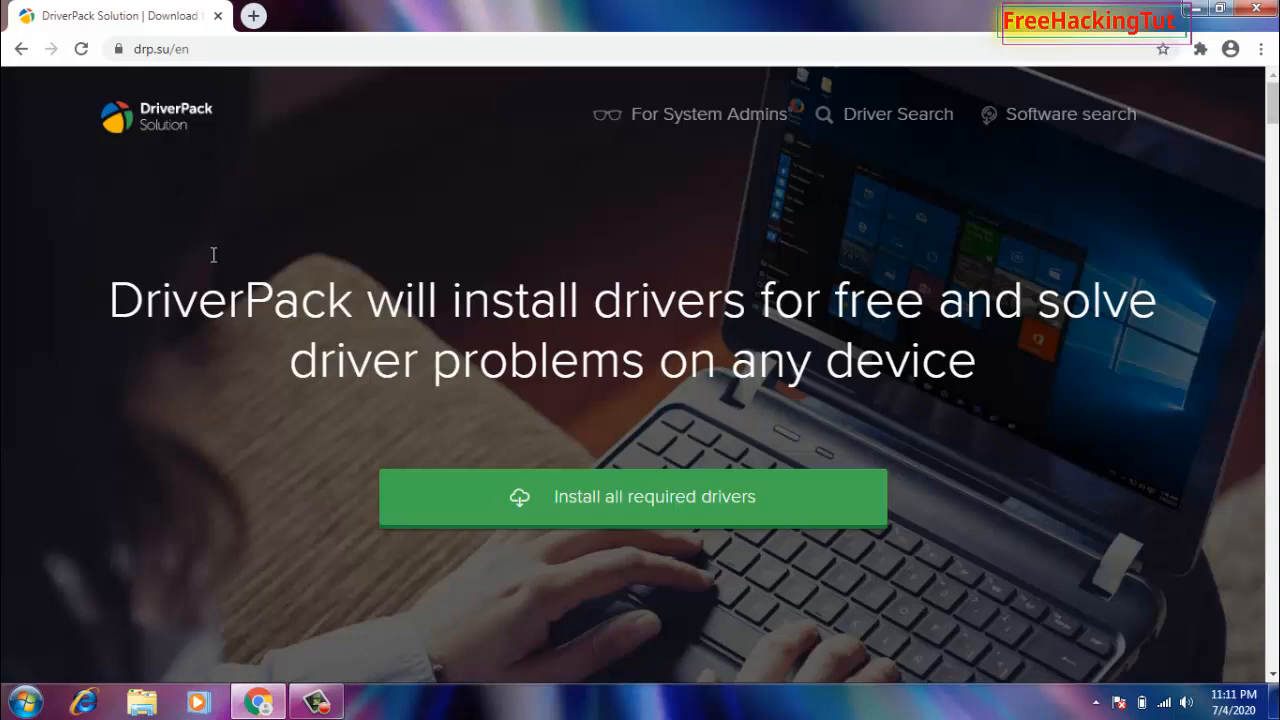
pyautogui.moveTo(590, 590)
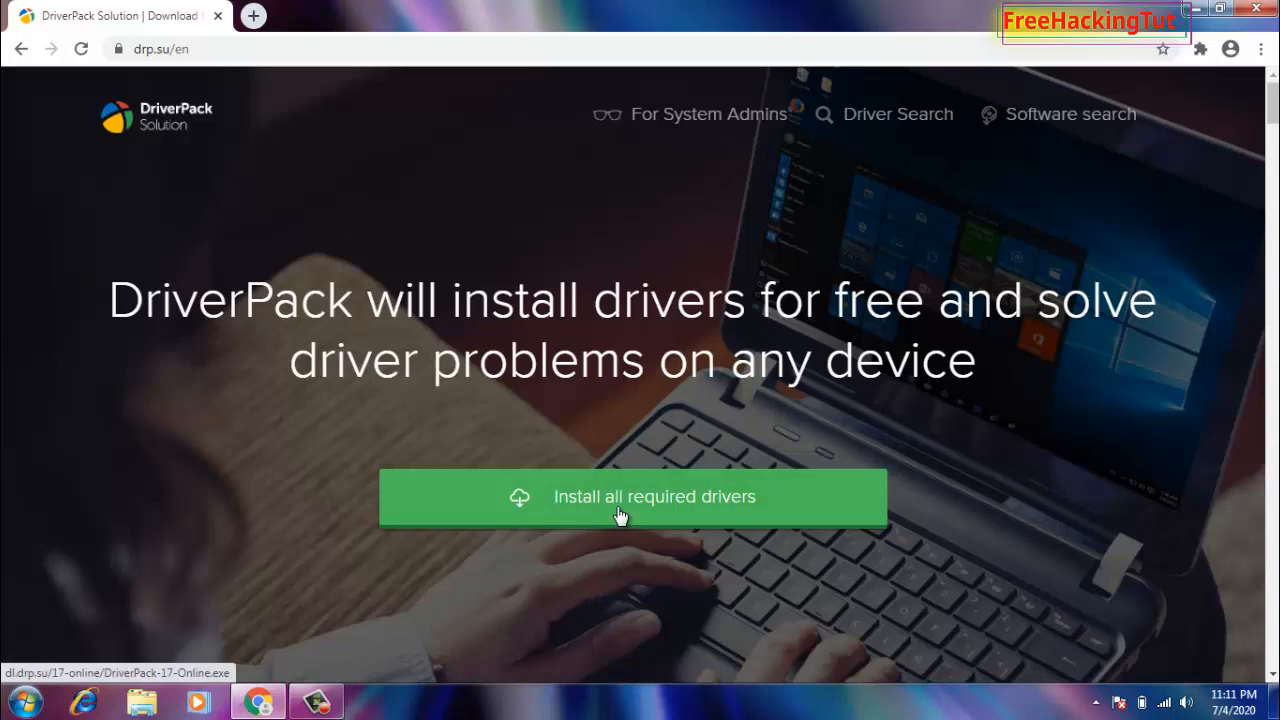
# Start downloading DriverPack-17-Online.exe via 'Install all required drivers'
pyautogui.click(632, 496)
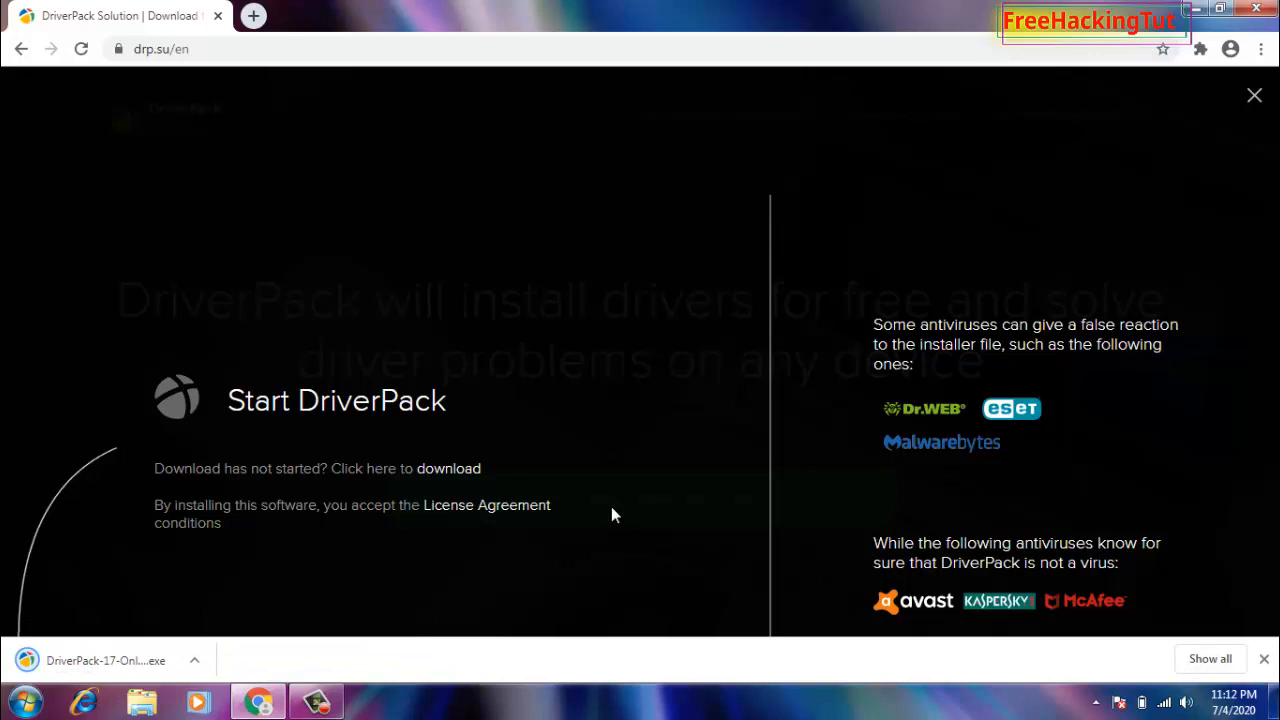
pyautogui.moveTo(464, 536)
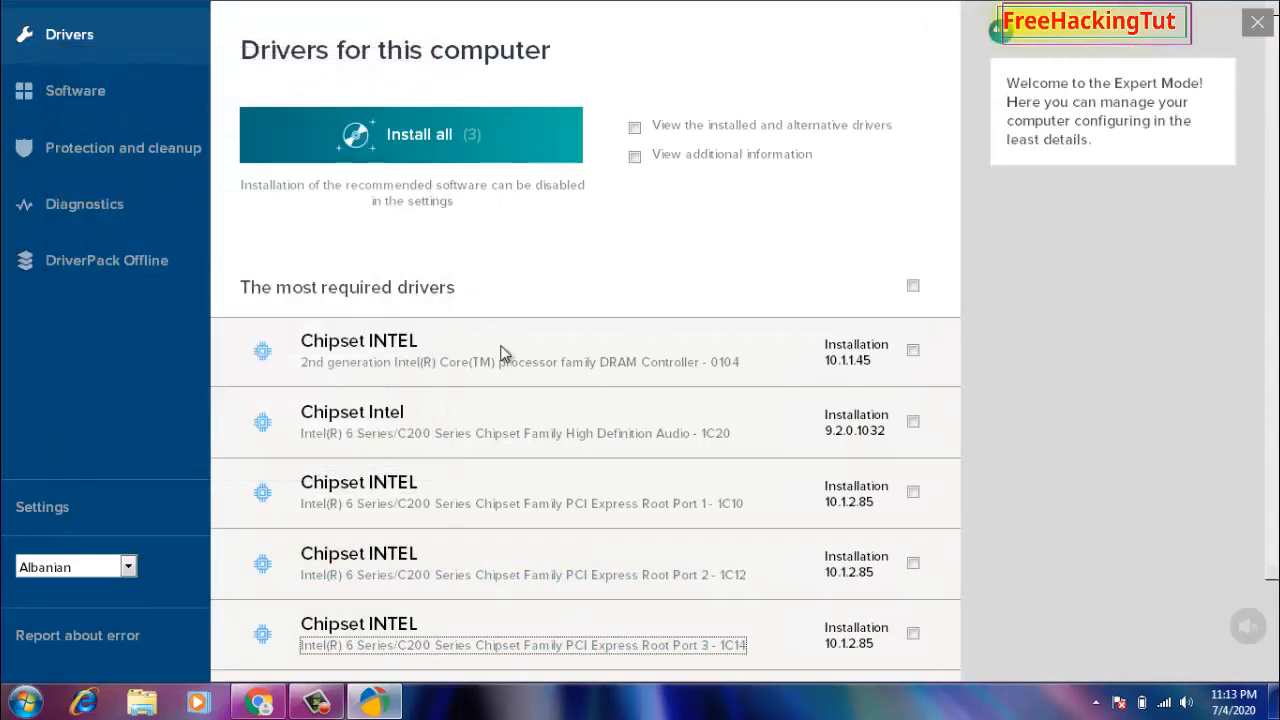
pyautogui.scroll(-3)
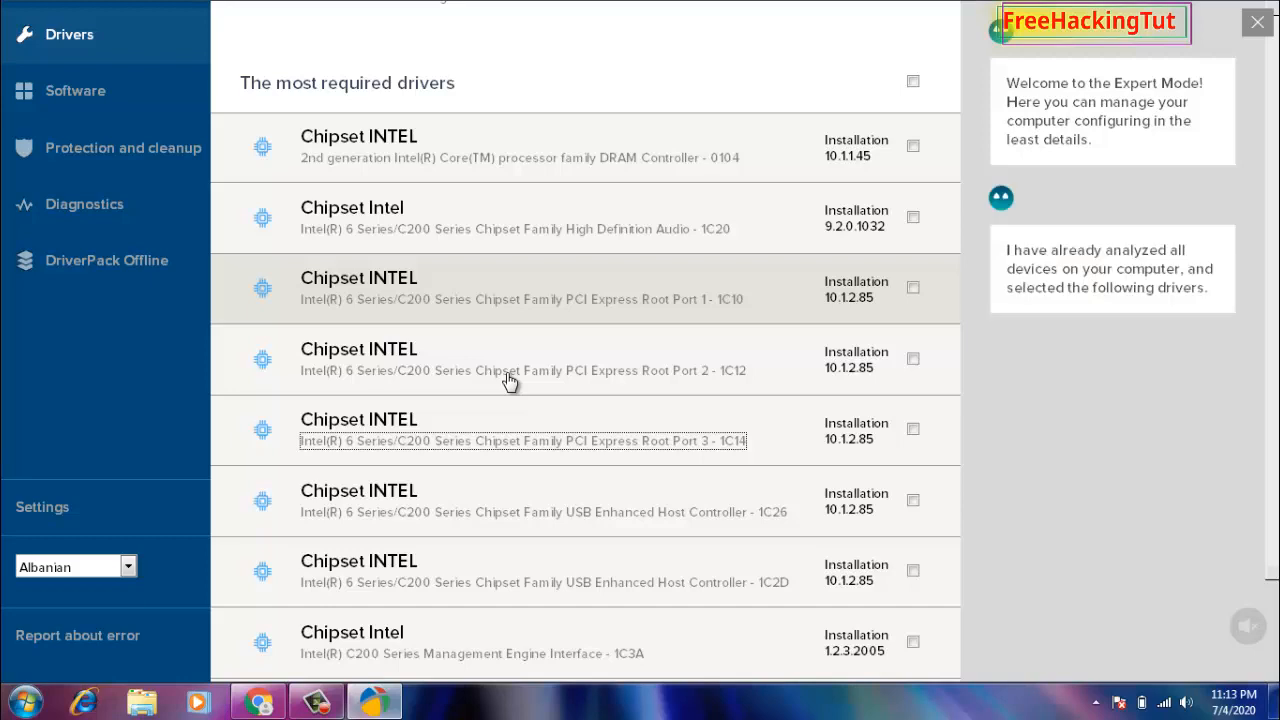
pyautogui.moveTo(560, 156)
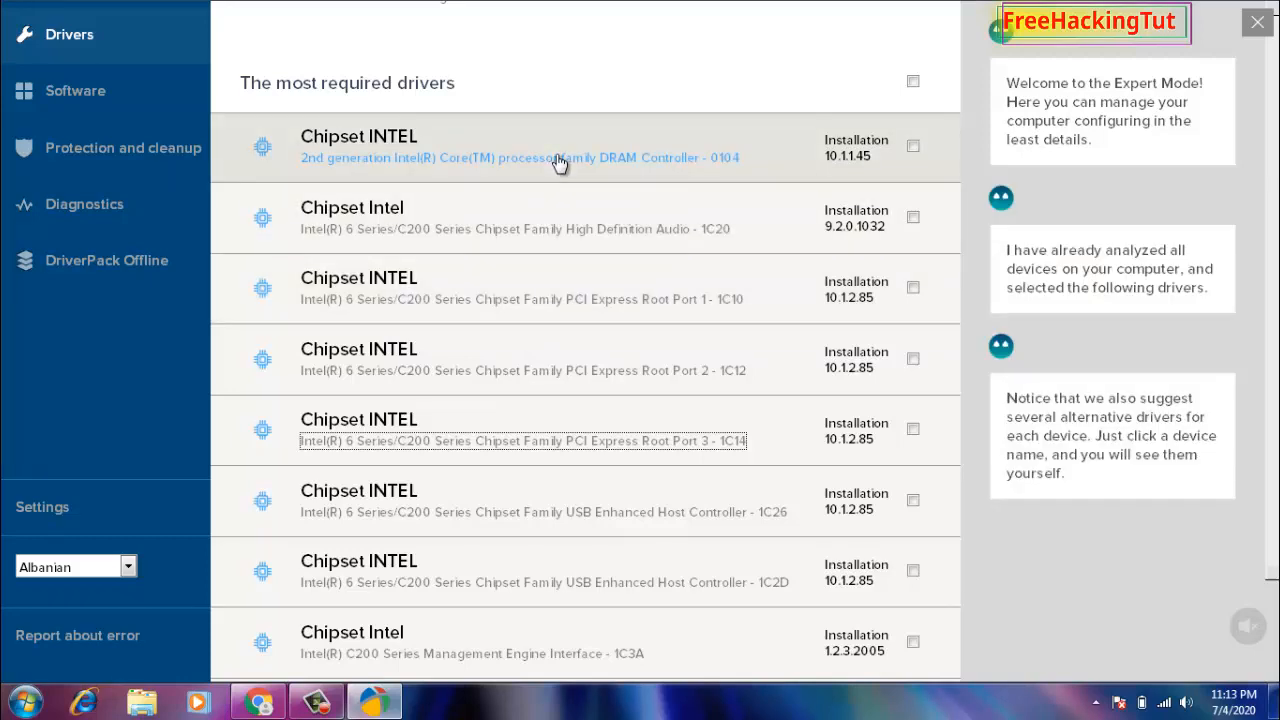
pyautogui.moveTo(700, 160)
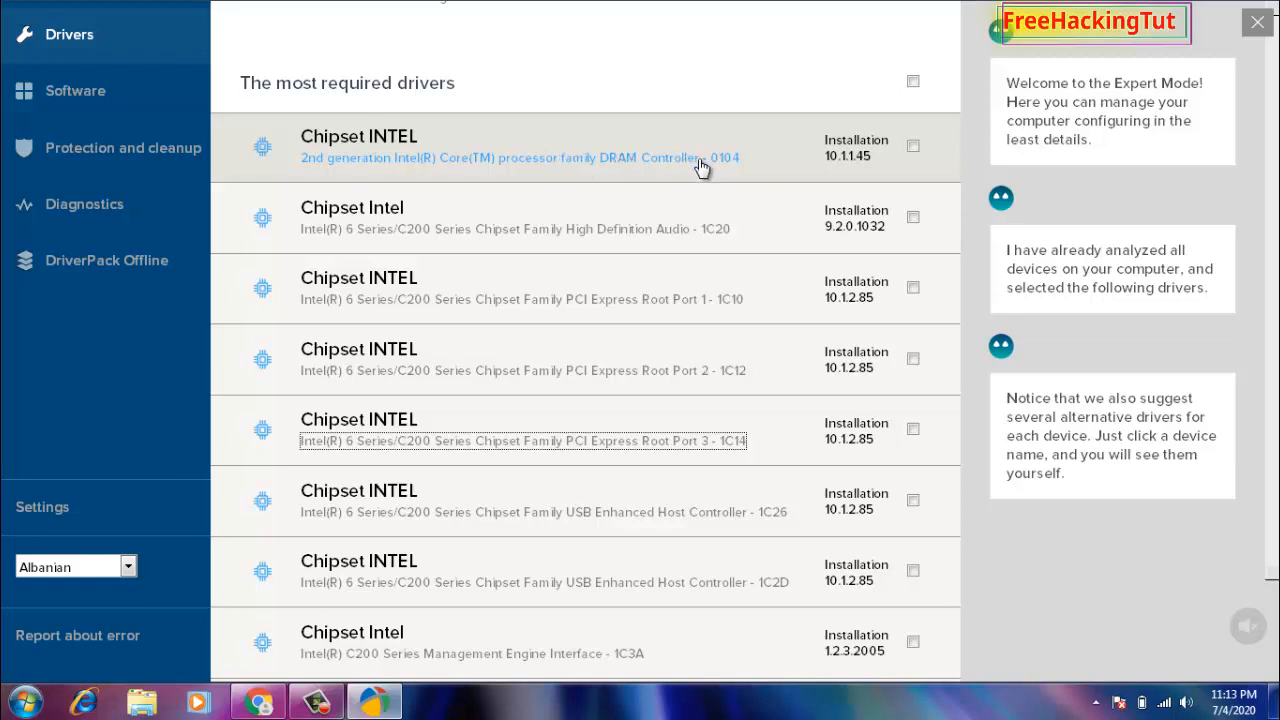
pyautogui.scroll(-3)
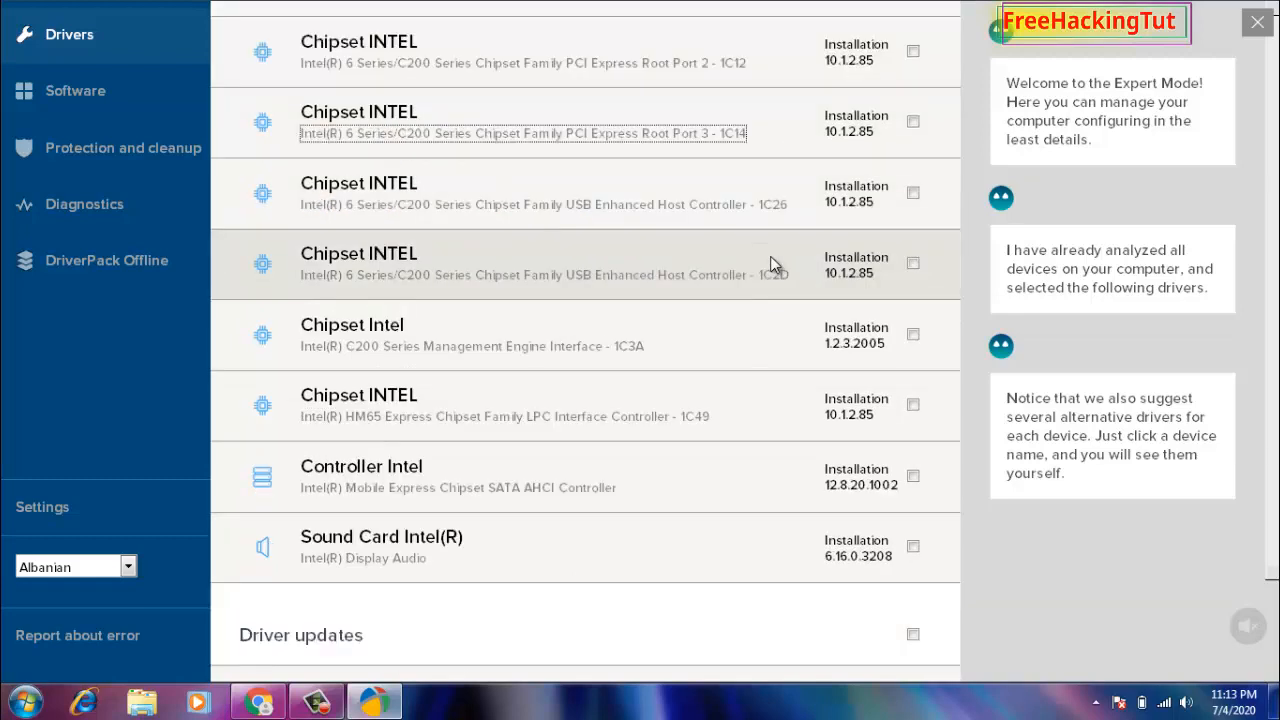
pyautogui.scroll(-3)
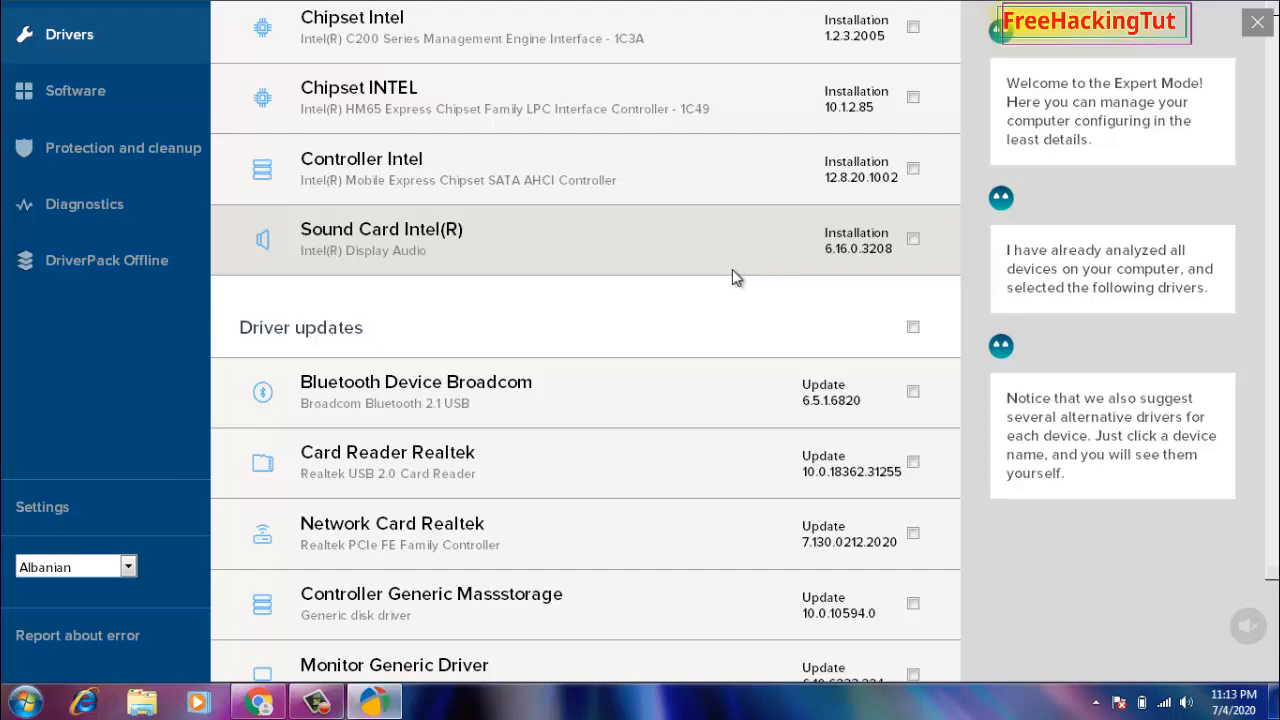
pyautogui.scroll(-3)
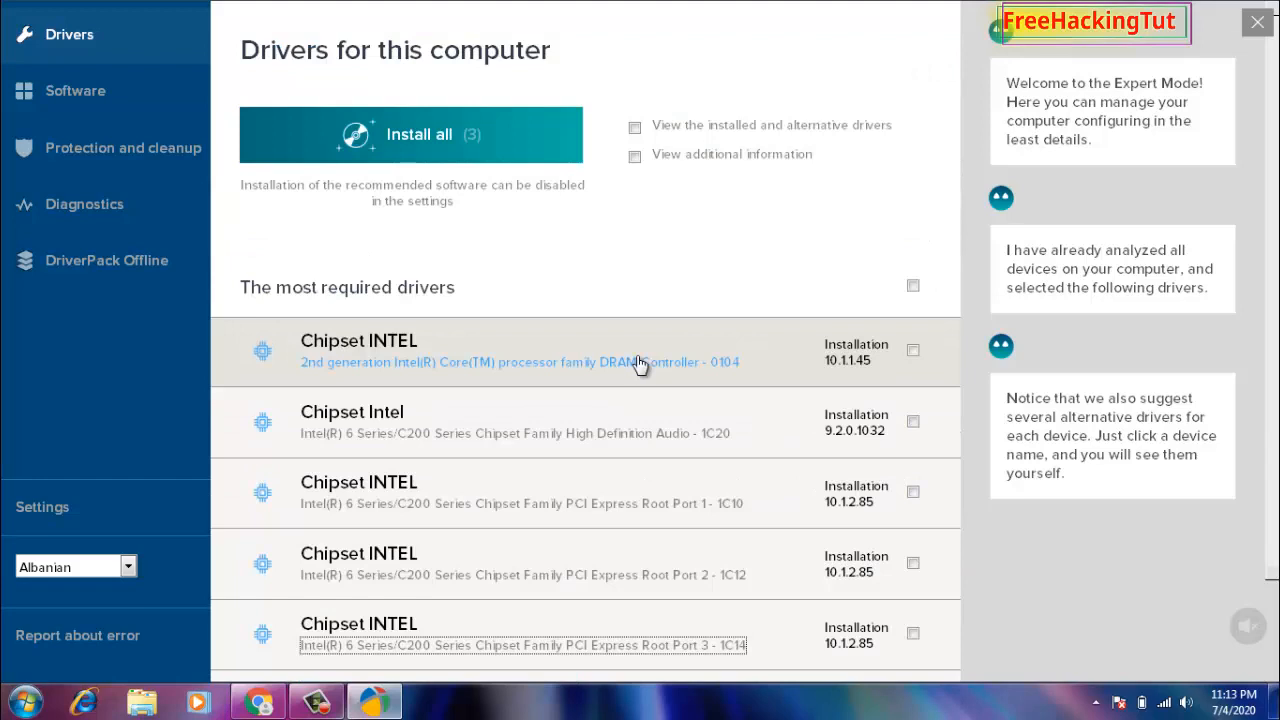
pyautogui.moveTo(128, 300)
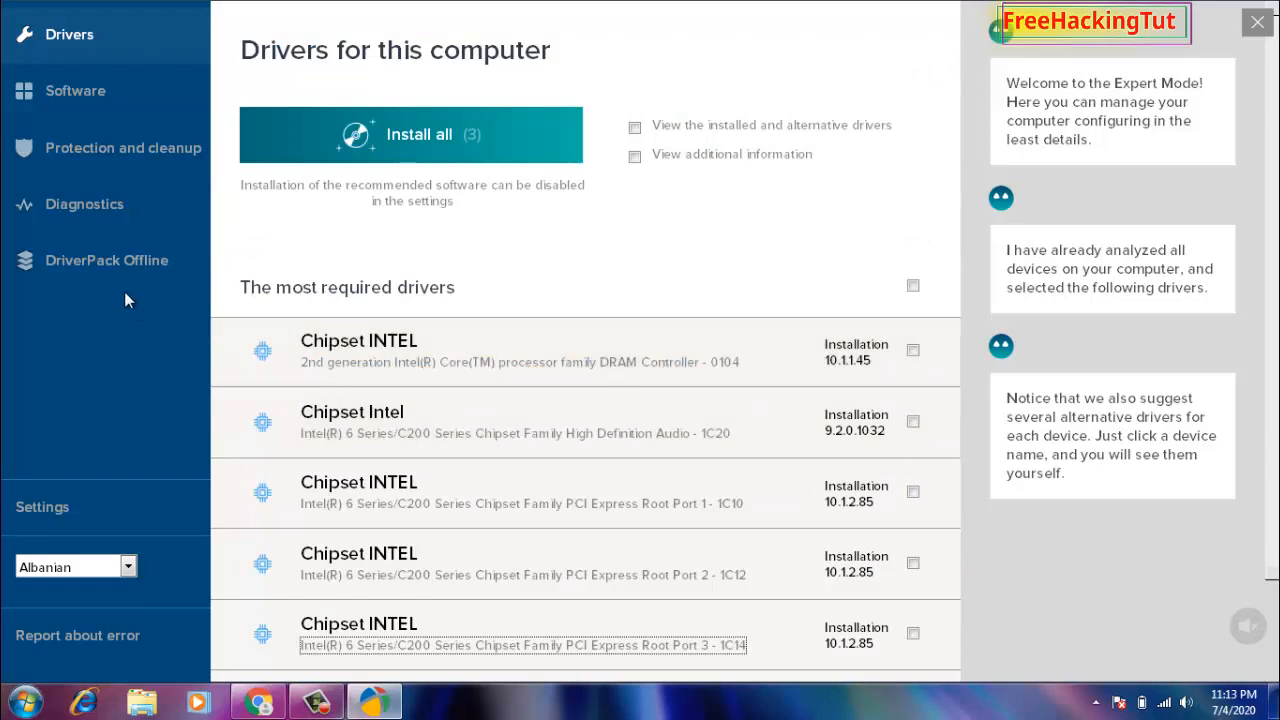
pyautogui.moveTo(108, 260)
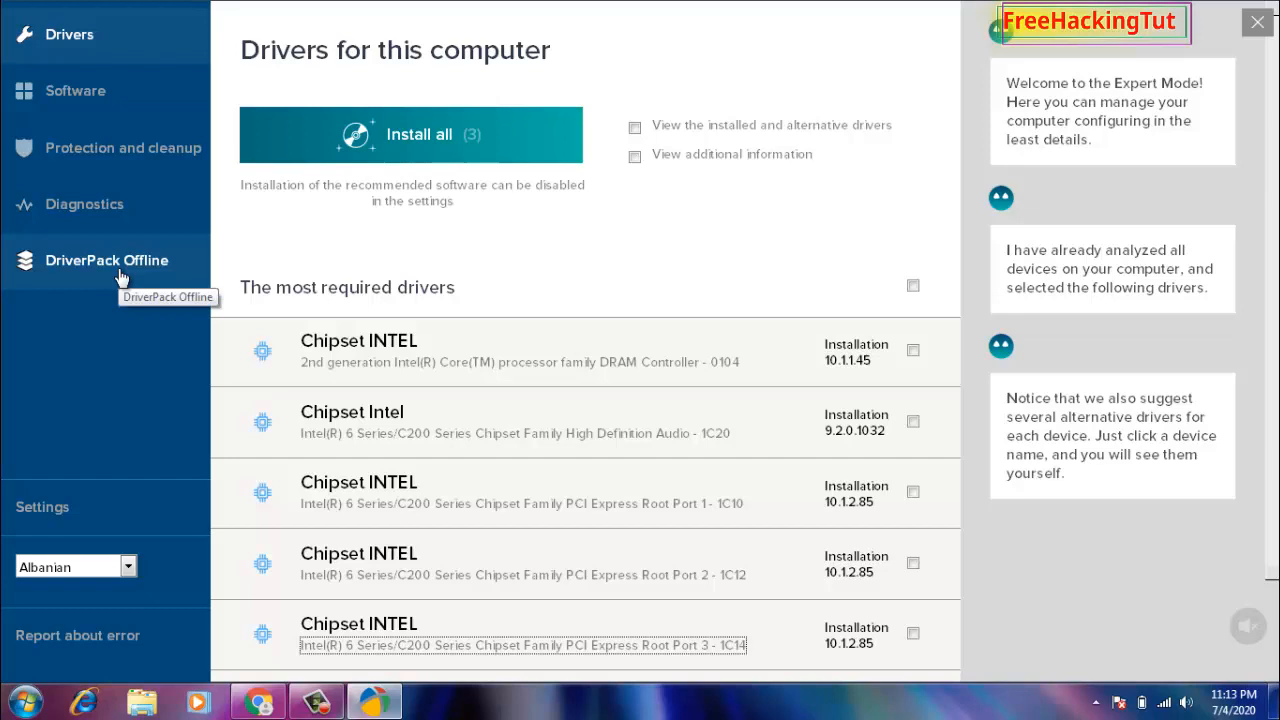
pyautogui.moveTo(76, 280)
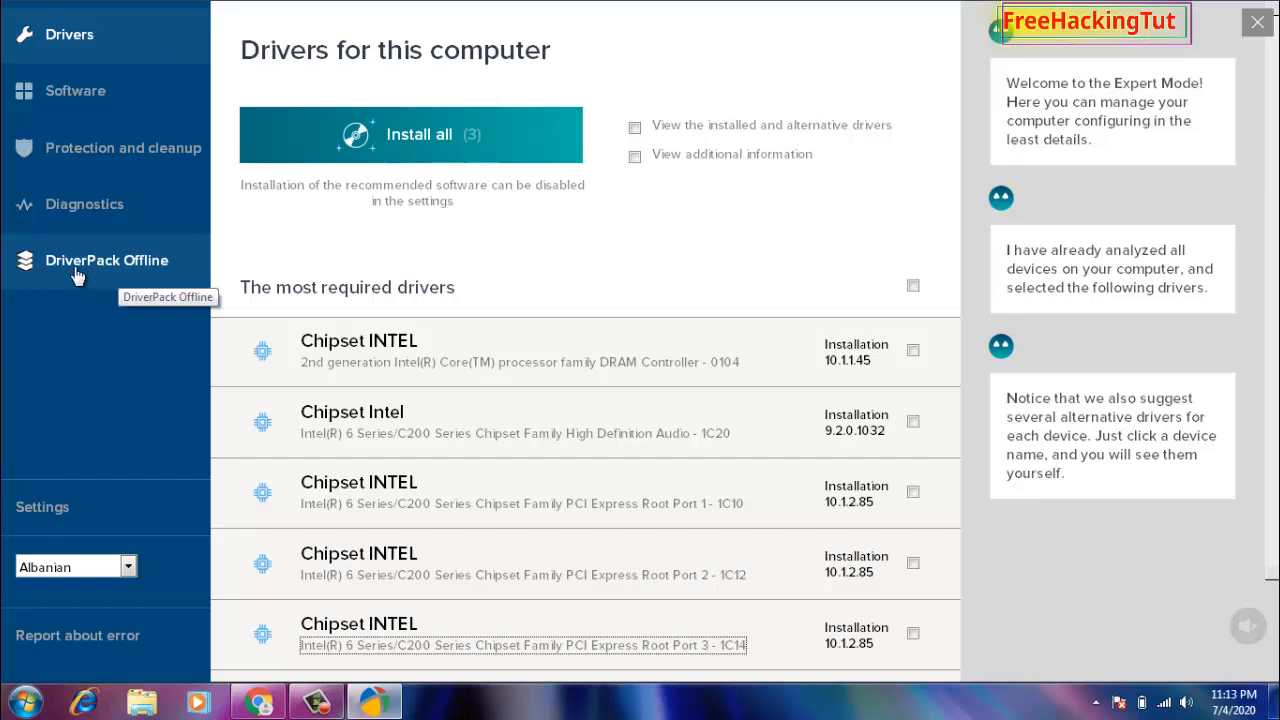
# Show the DriverPack Offline section offering the 21.7GB full driver build
pyautogui.click(106, 260)
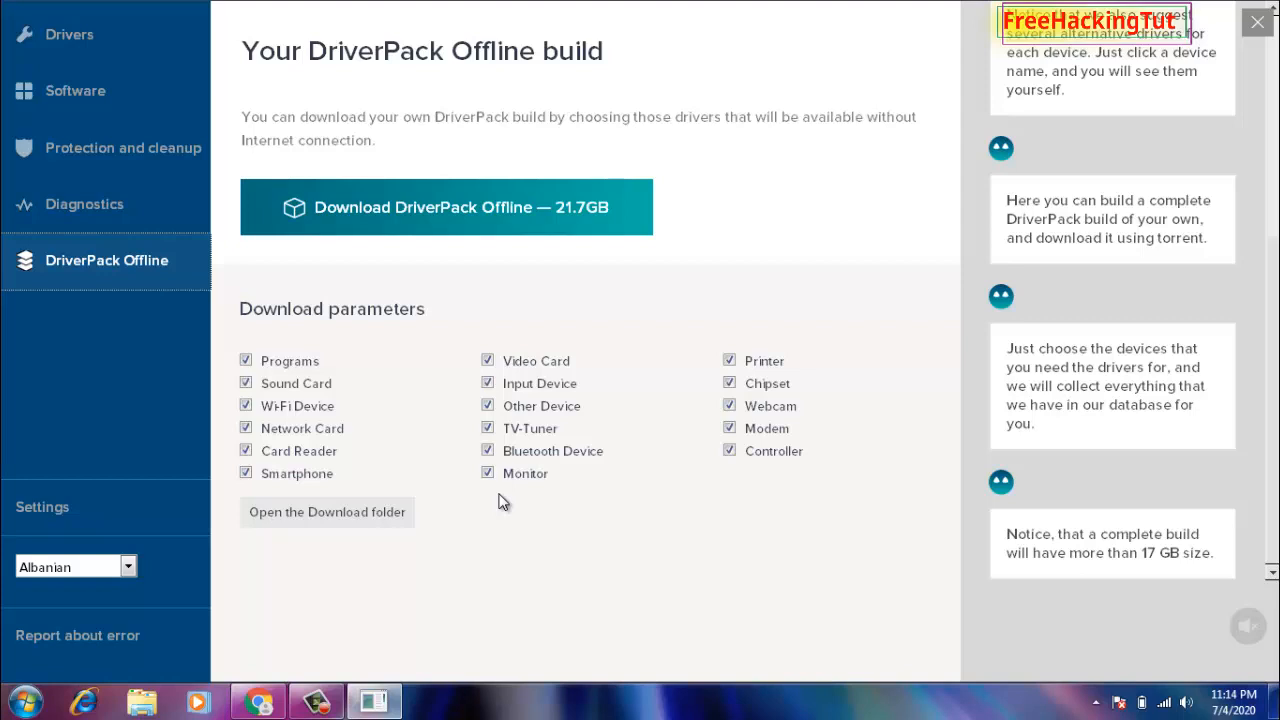
pyautogui.moveTo(578, 458)
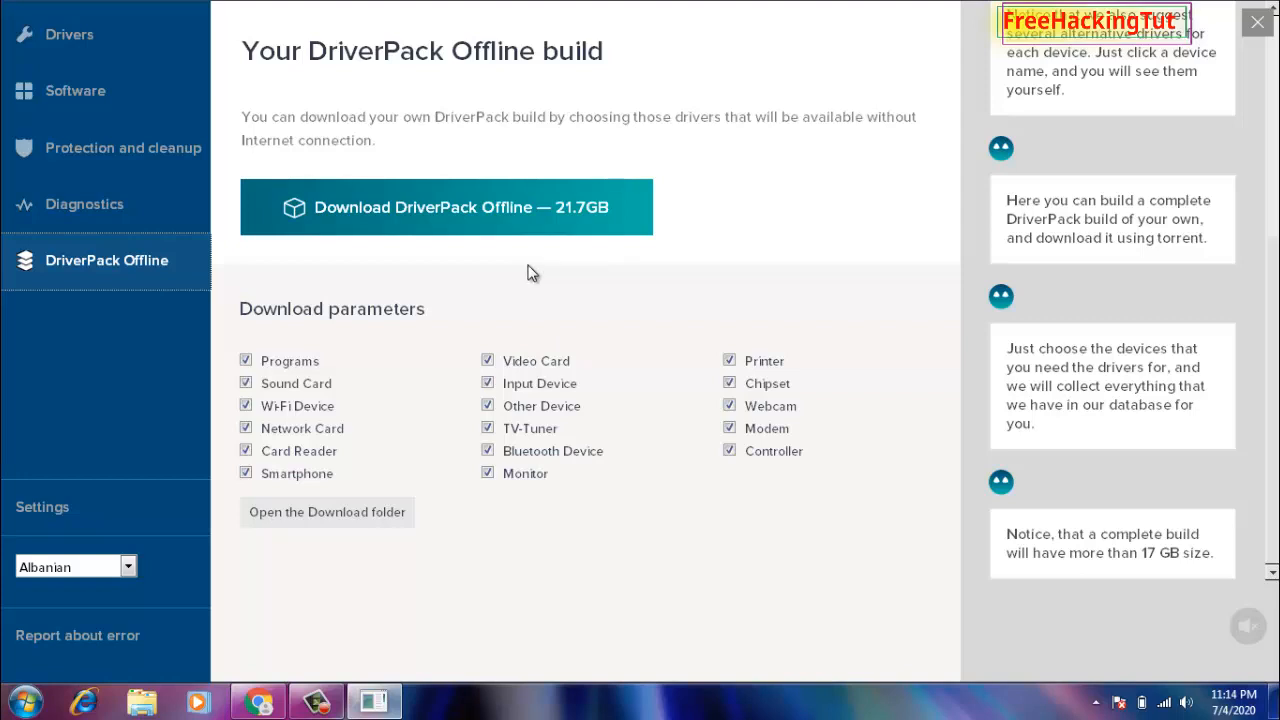
pyautogui.moveTo(652, 288)
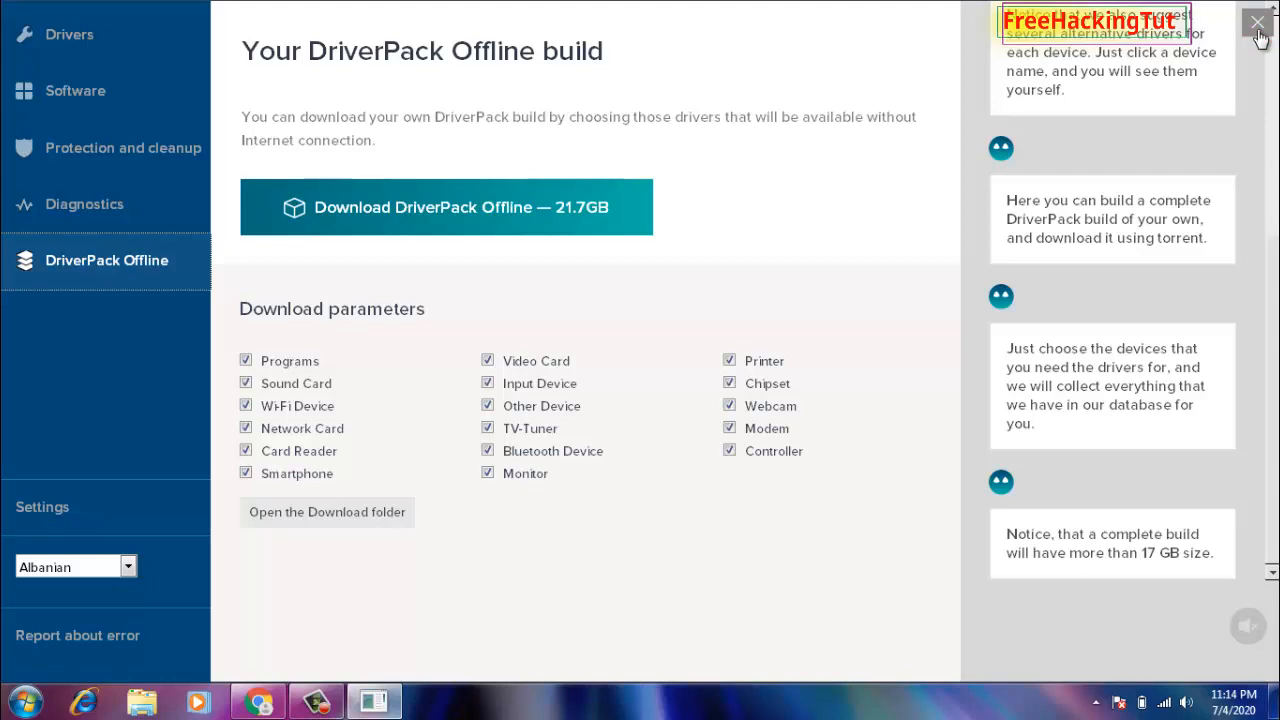
# Close DriverPack, search Google for 'drivermax' and land on the drivermax.com home page
pyautogui.click(1256, 22)
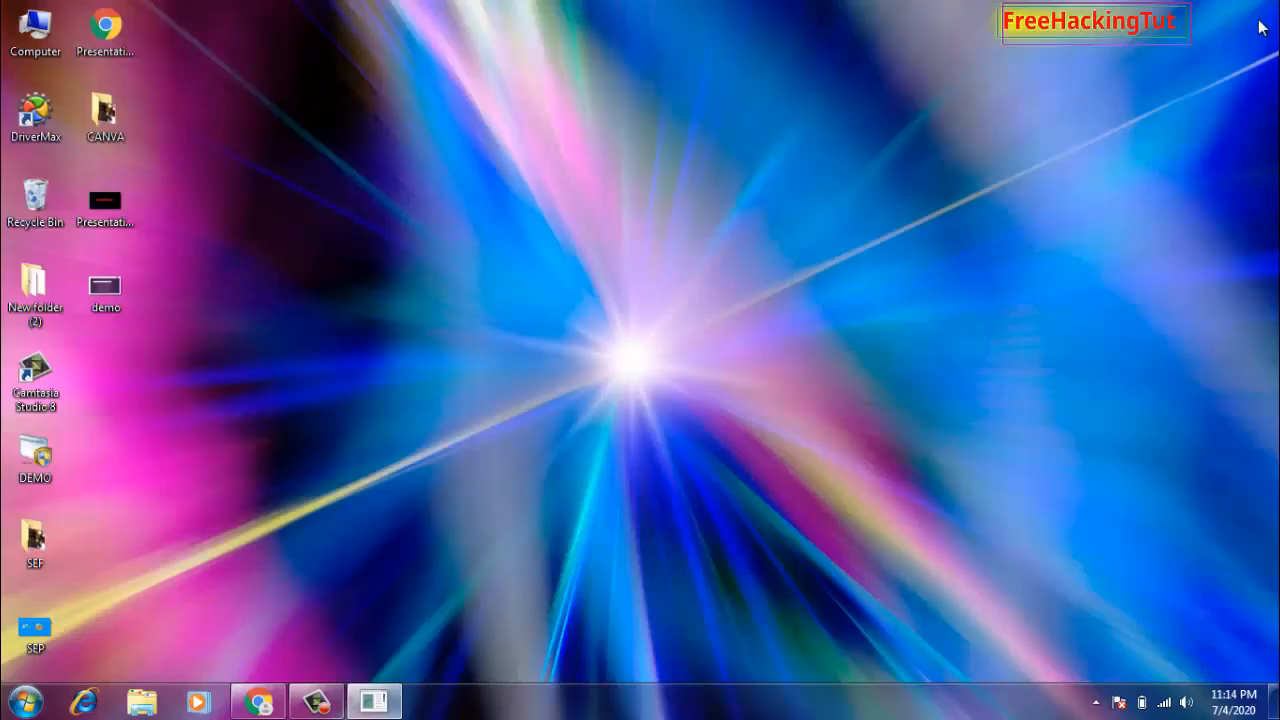
pyautogui.click(258, 700)
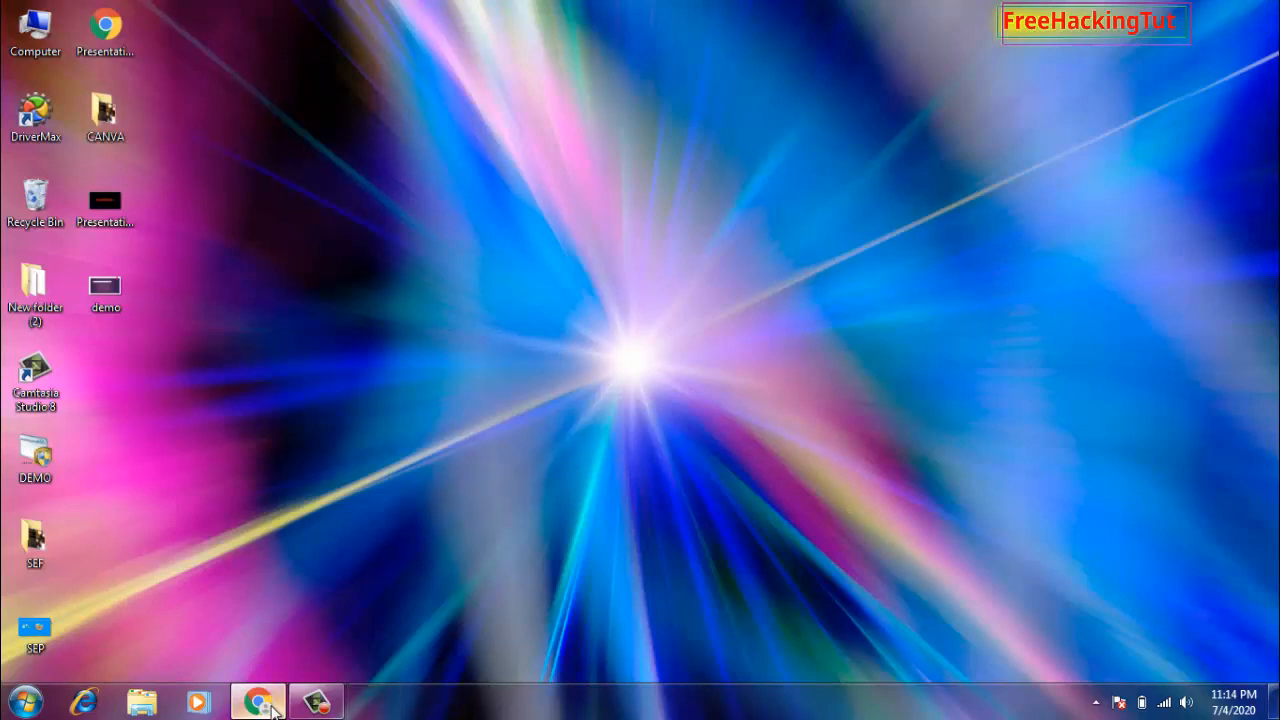
pyautogui.click(258, 700)
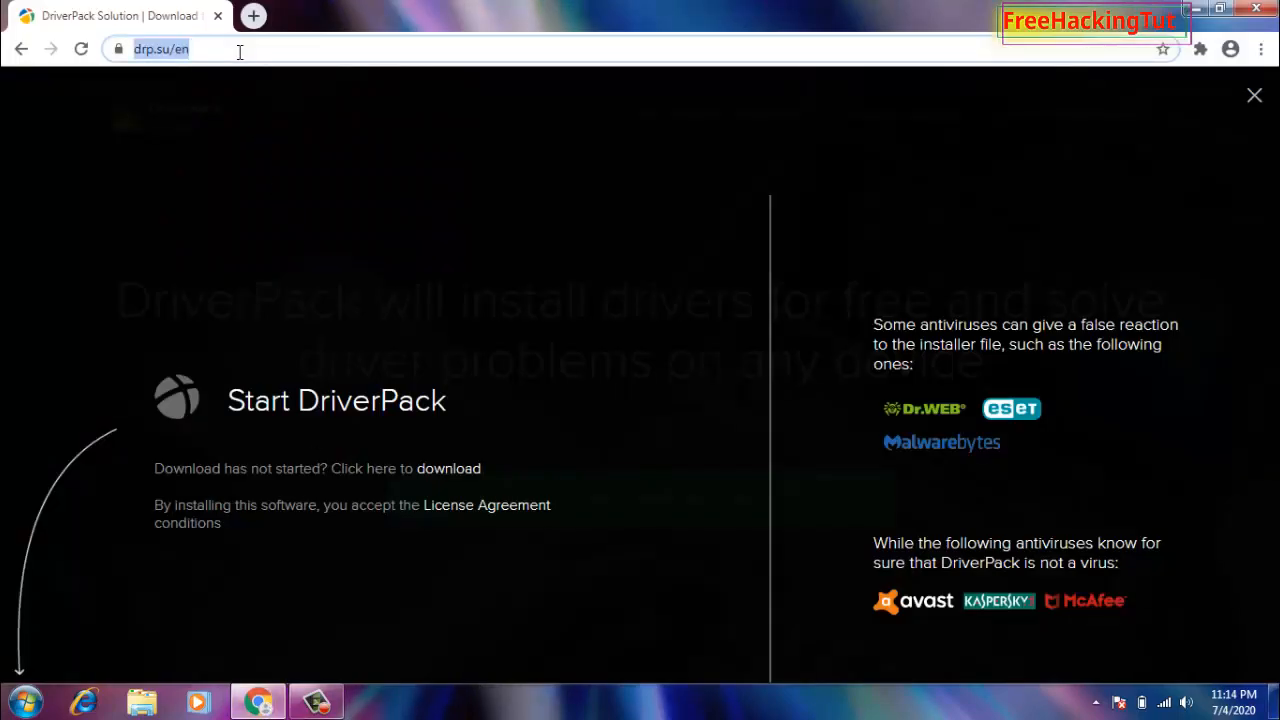
pyautogui.write('drivermax&oq=dr&aqs=chrome')
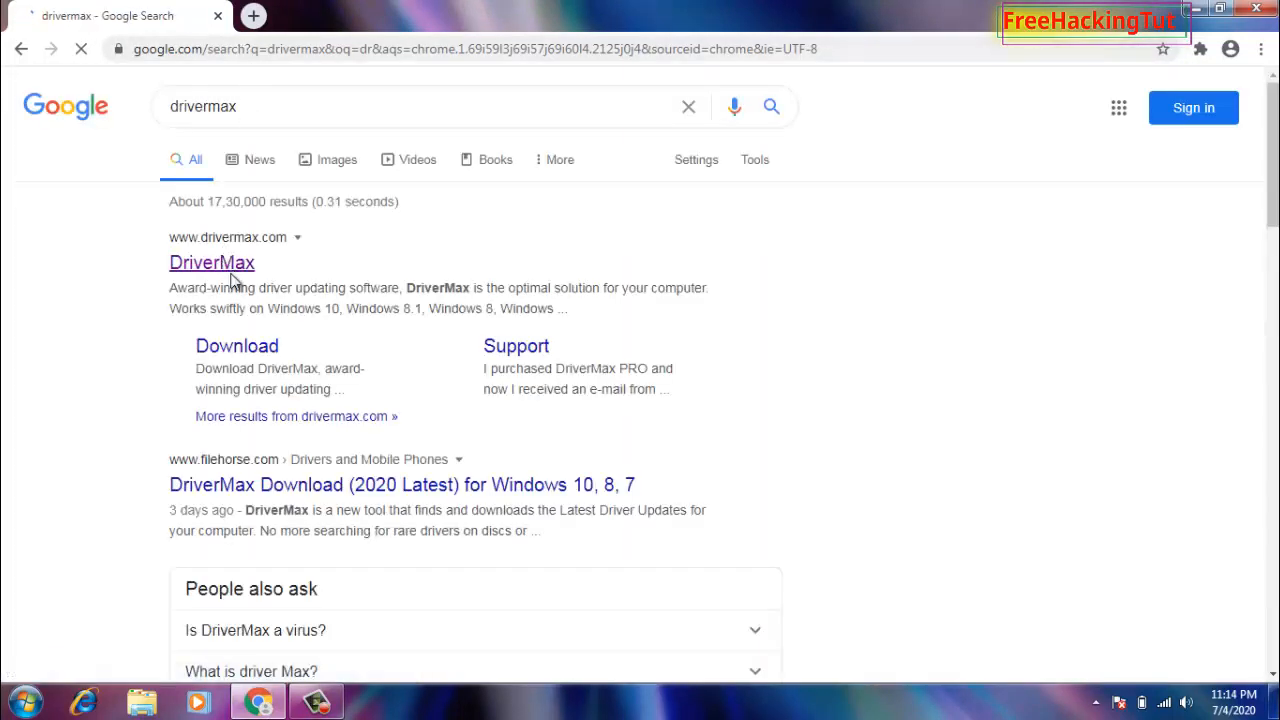
pyautogui.click(212, 262)
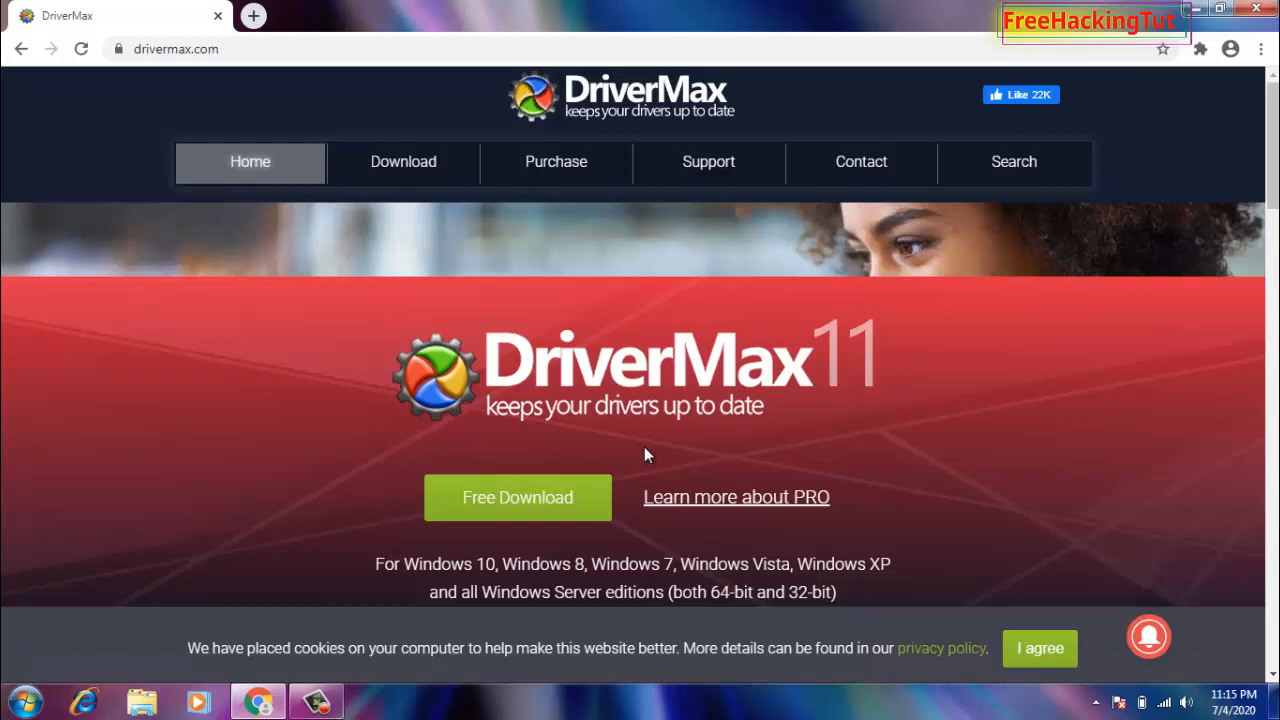
pyautogui.scroll(-3)
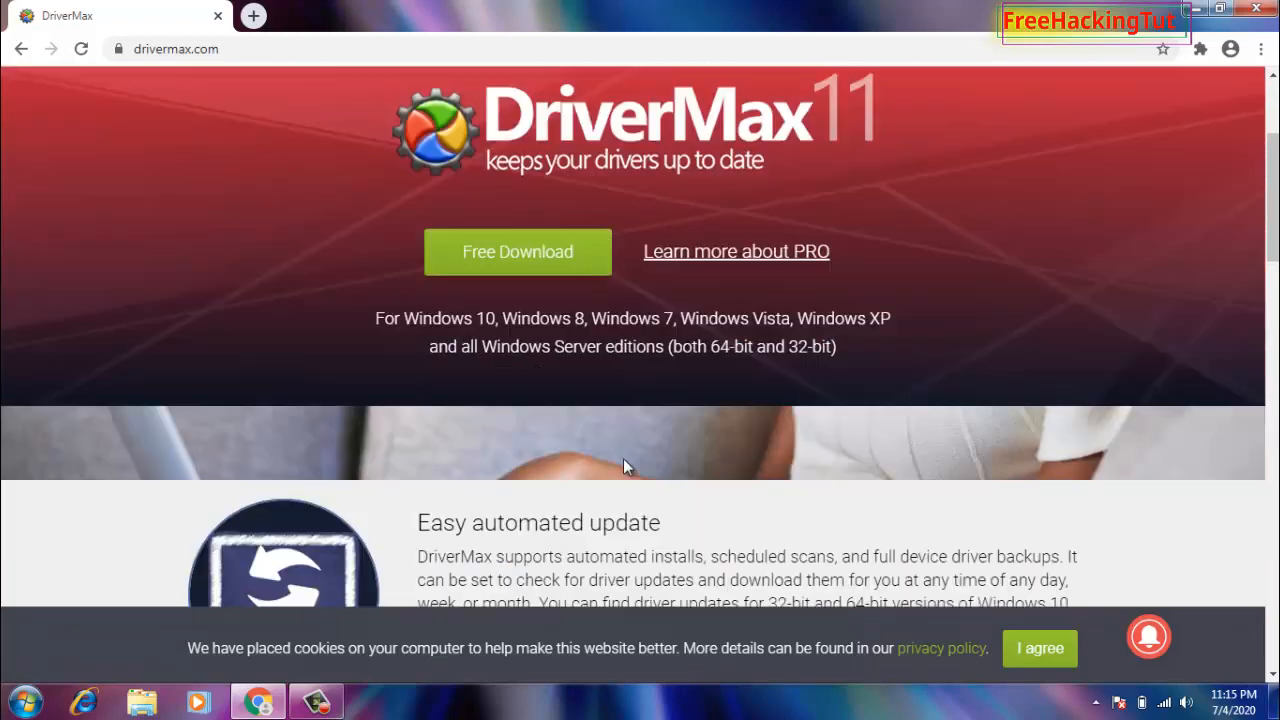
pyautogui.scroll(3)
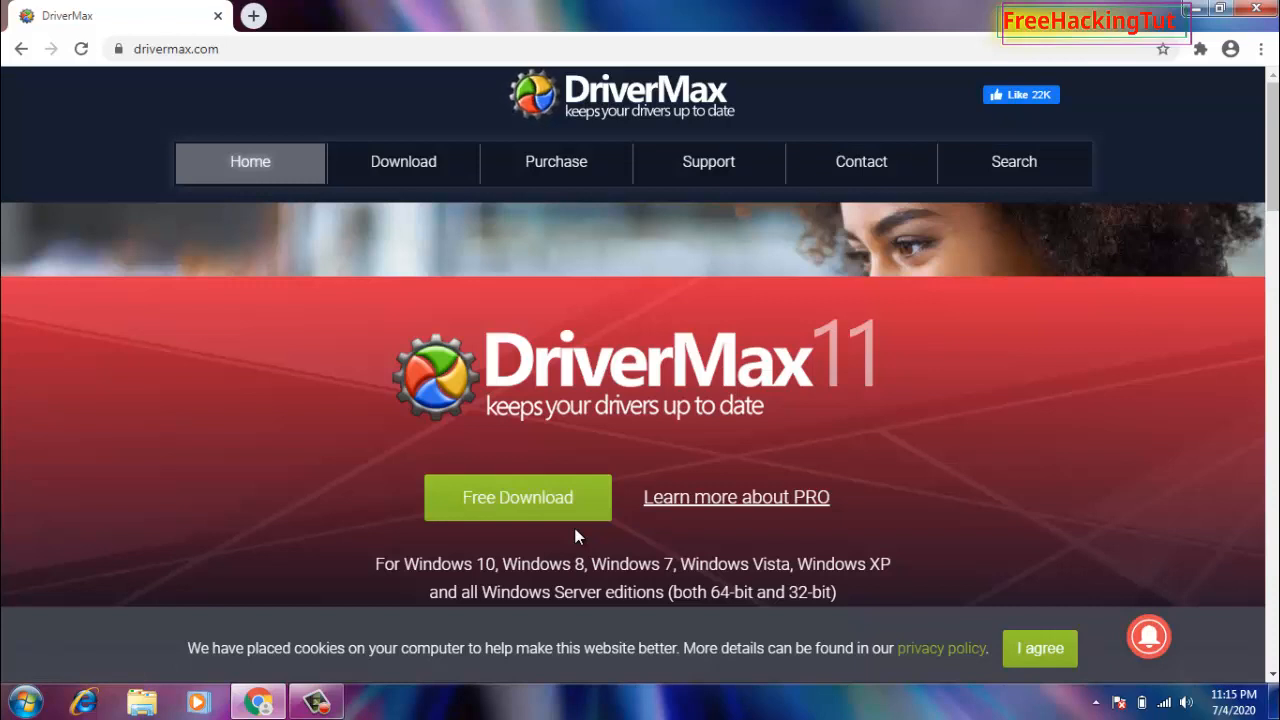
pyautogui.moveTo(552, 388)
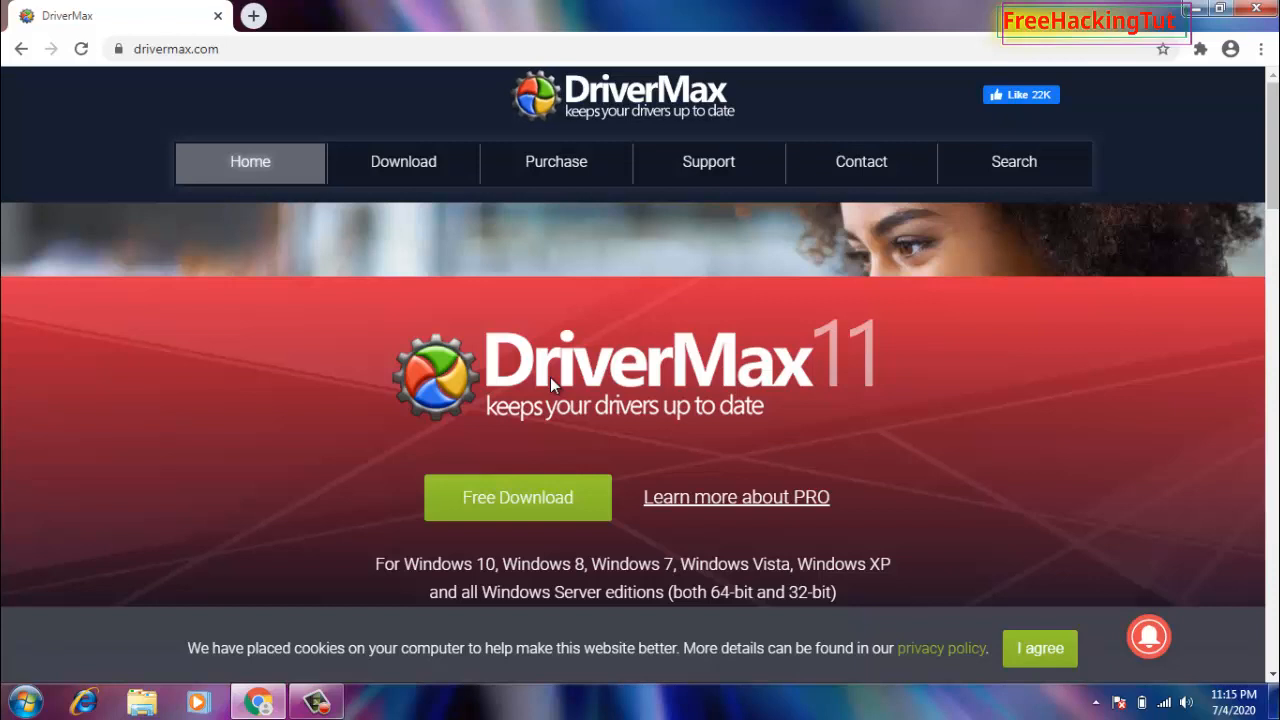
# Browse the Start menu, search 'driver', then refresh the bare desktop
pyautogui.click(16, 700)
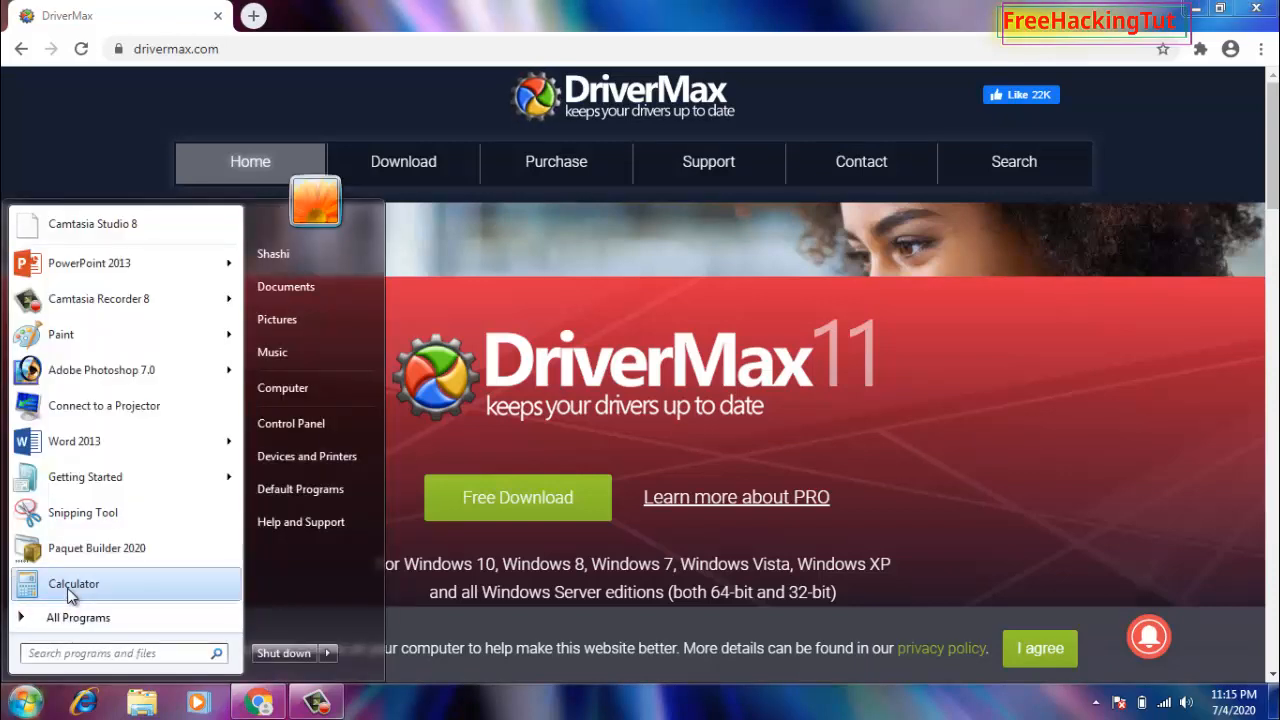
pyautogui.click(78, 616)
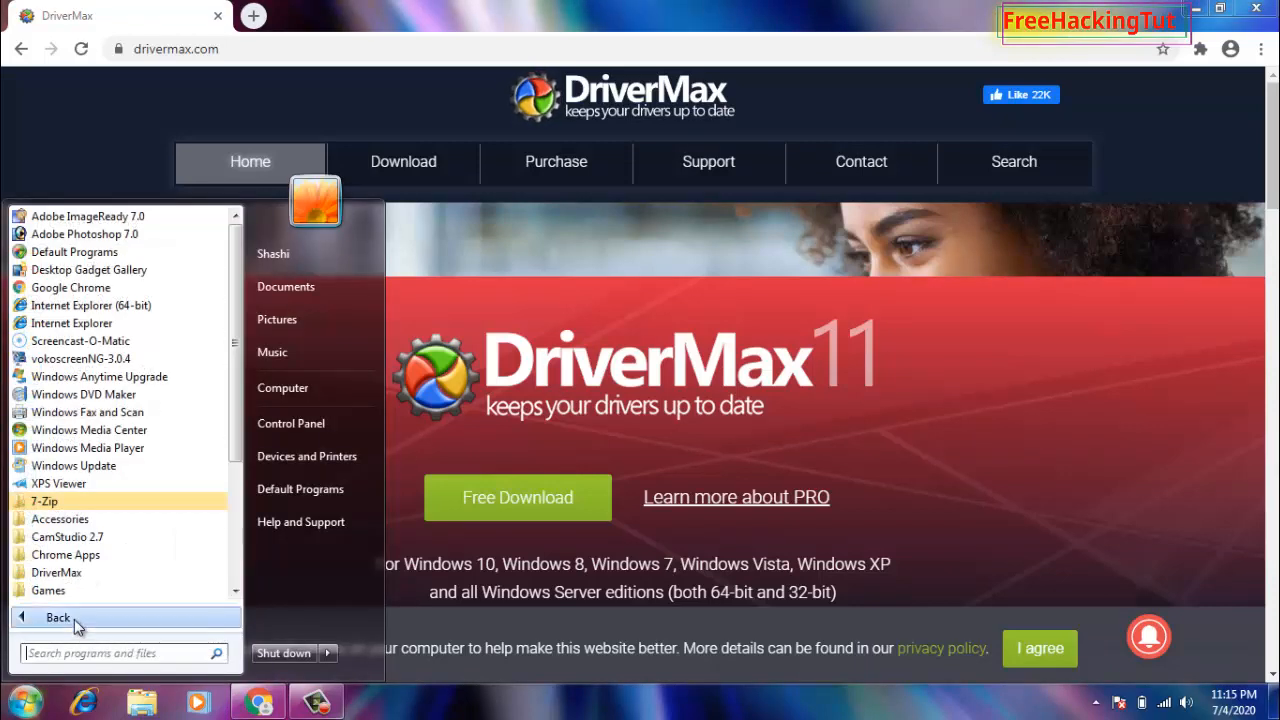
pyautogui.click(56, 616)
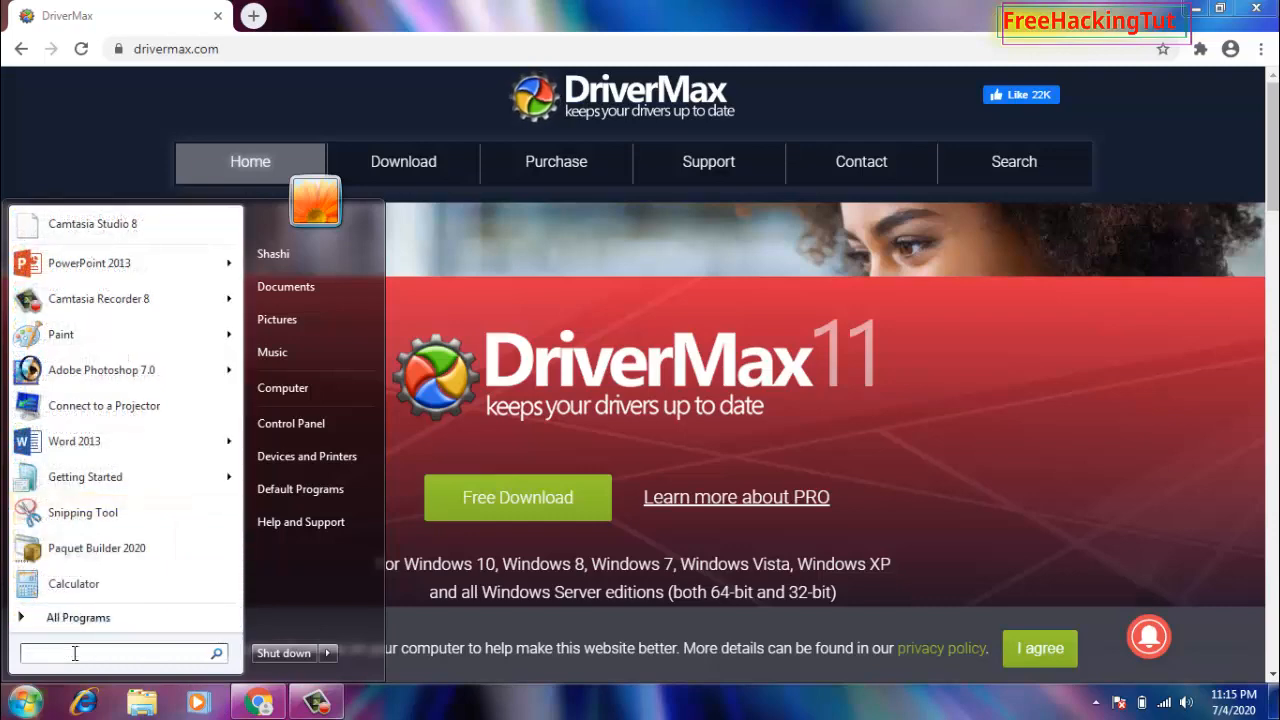
pyautogui.write('driver')
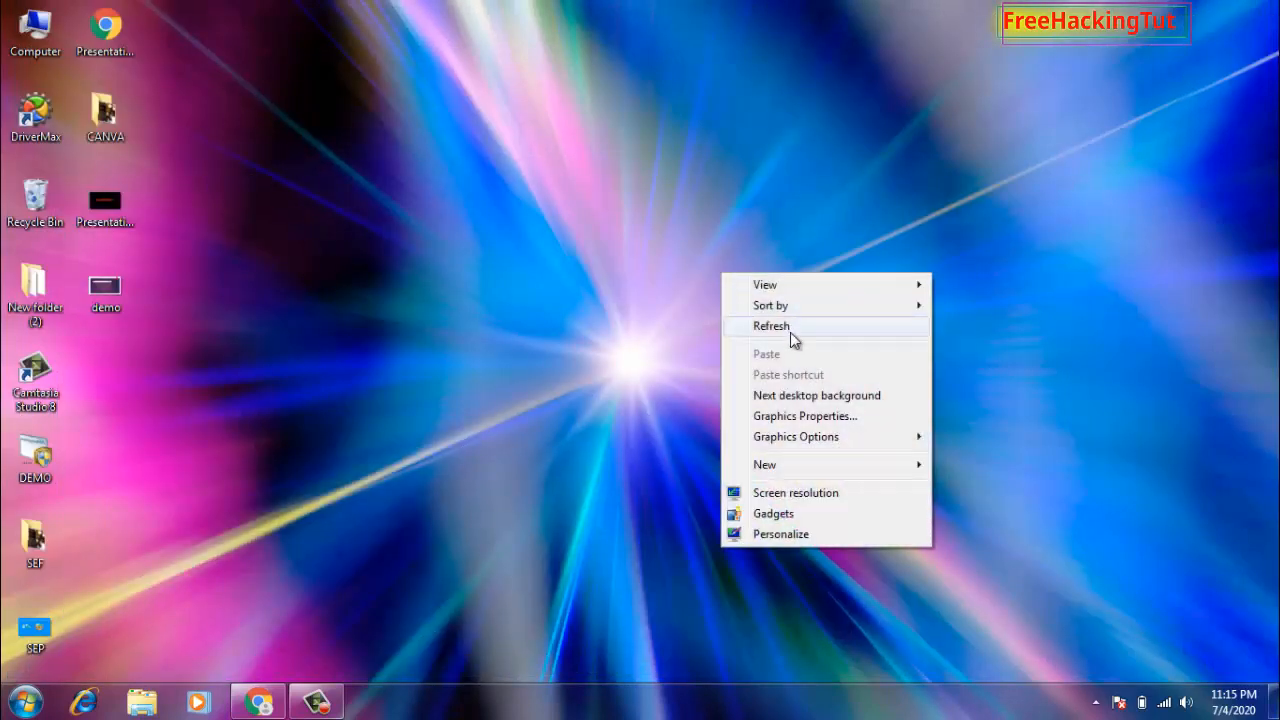
pyautogui.click(772, 324)
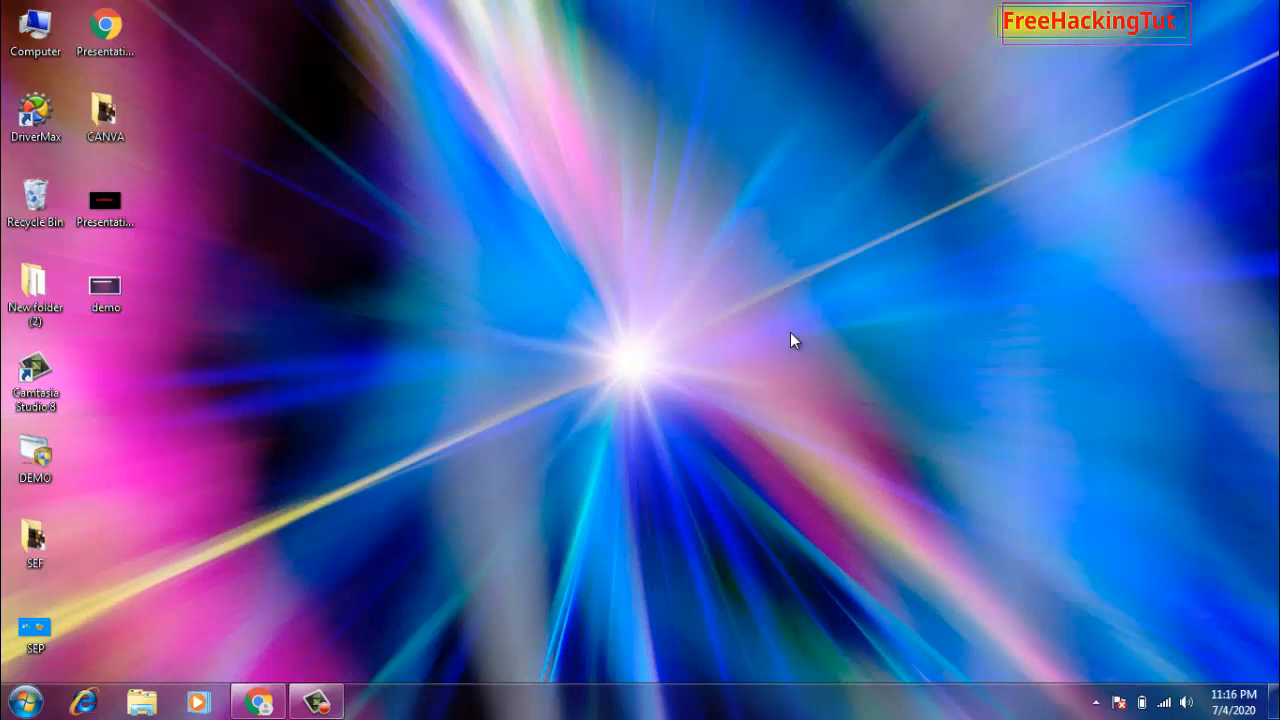
# Launch DriverMax from its desktop shortcut and scan for driver updates now
pyautogui.doubleClick(36, 110)
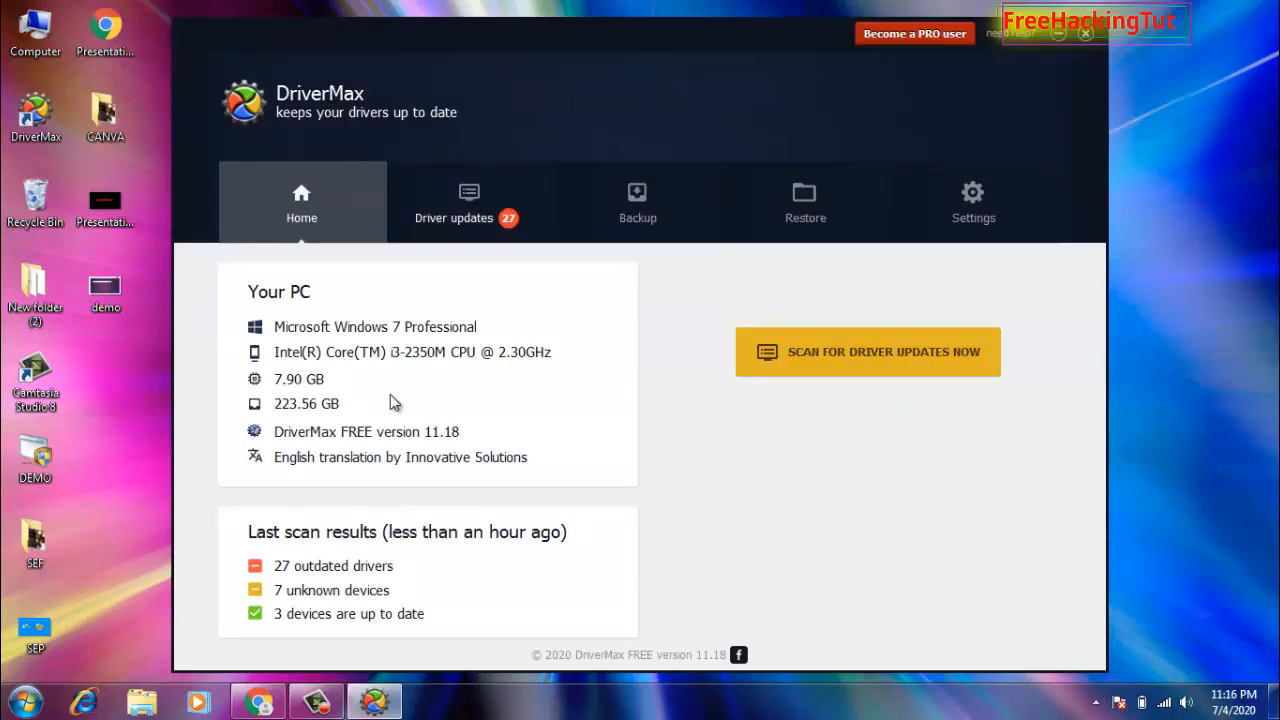
pyautogui.moveTo(620, 556)
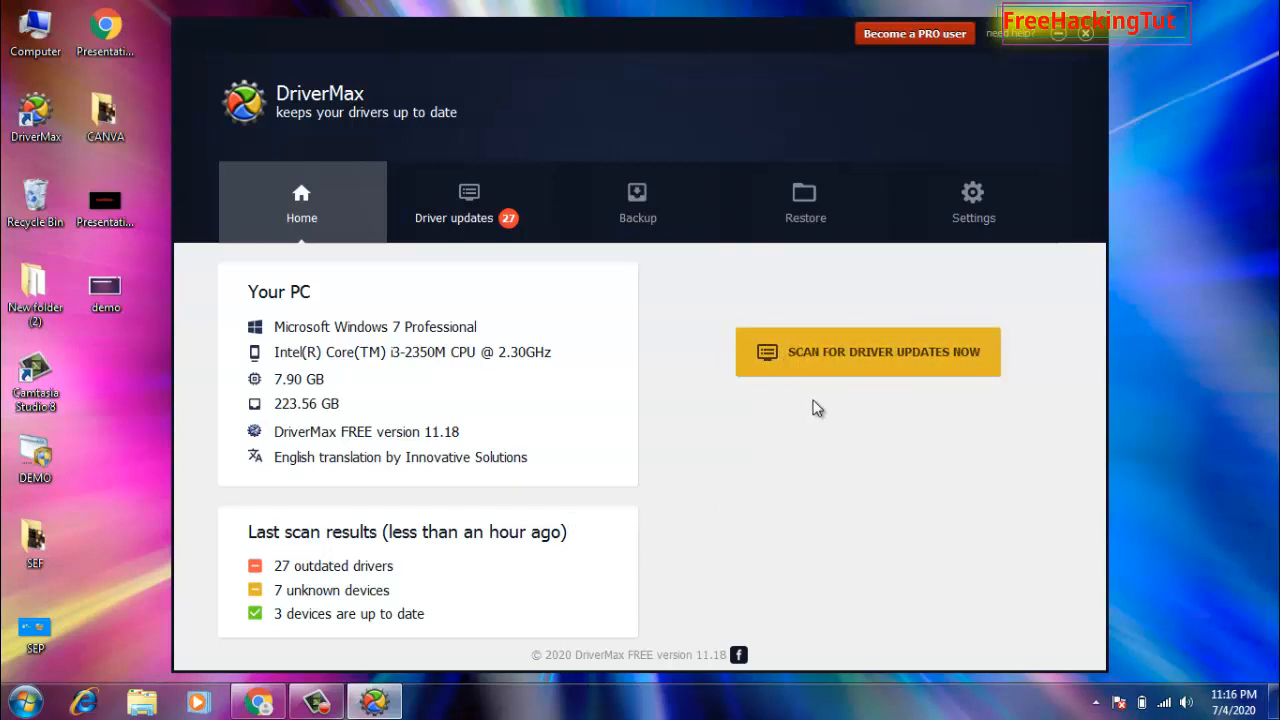
pyautogui.click(868, 352)
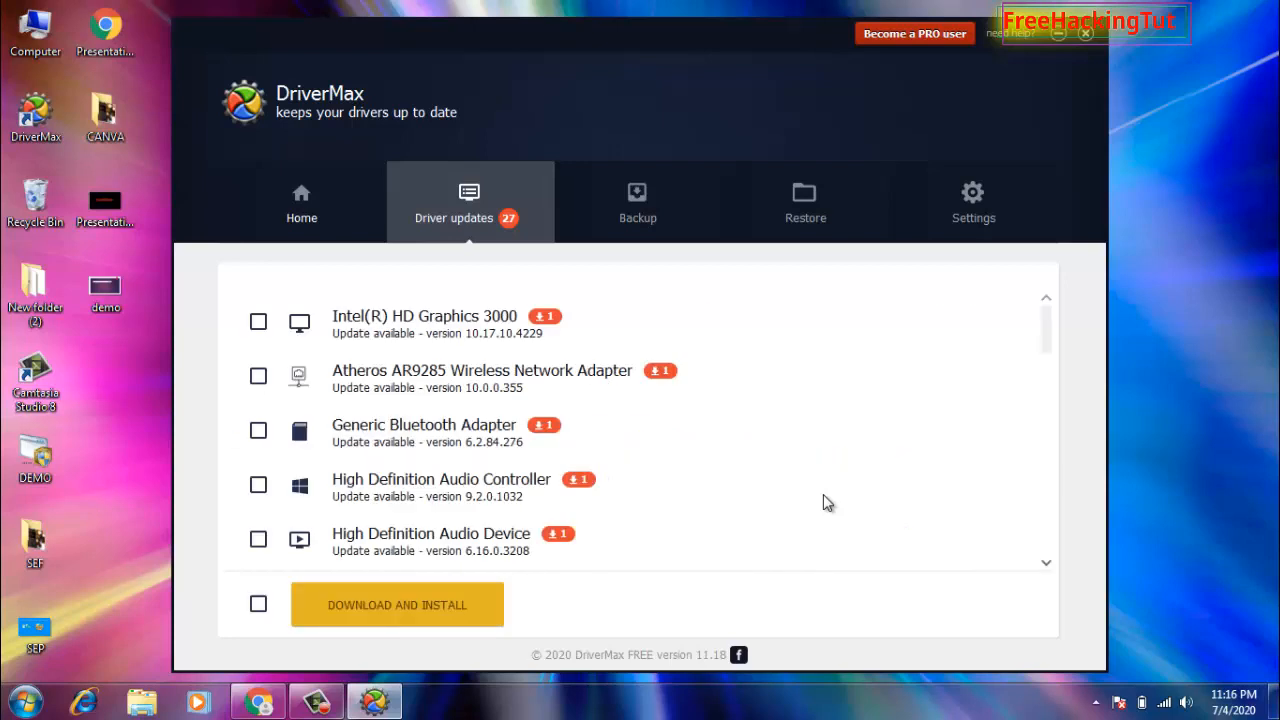
pyautogui.moveTo(790, 356)
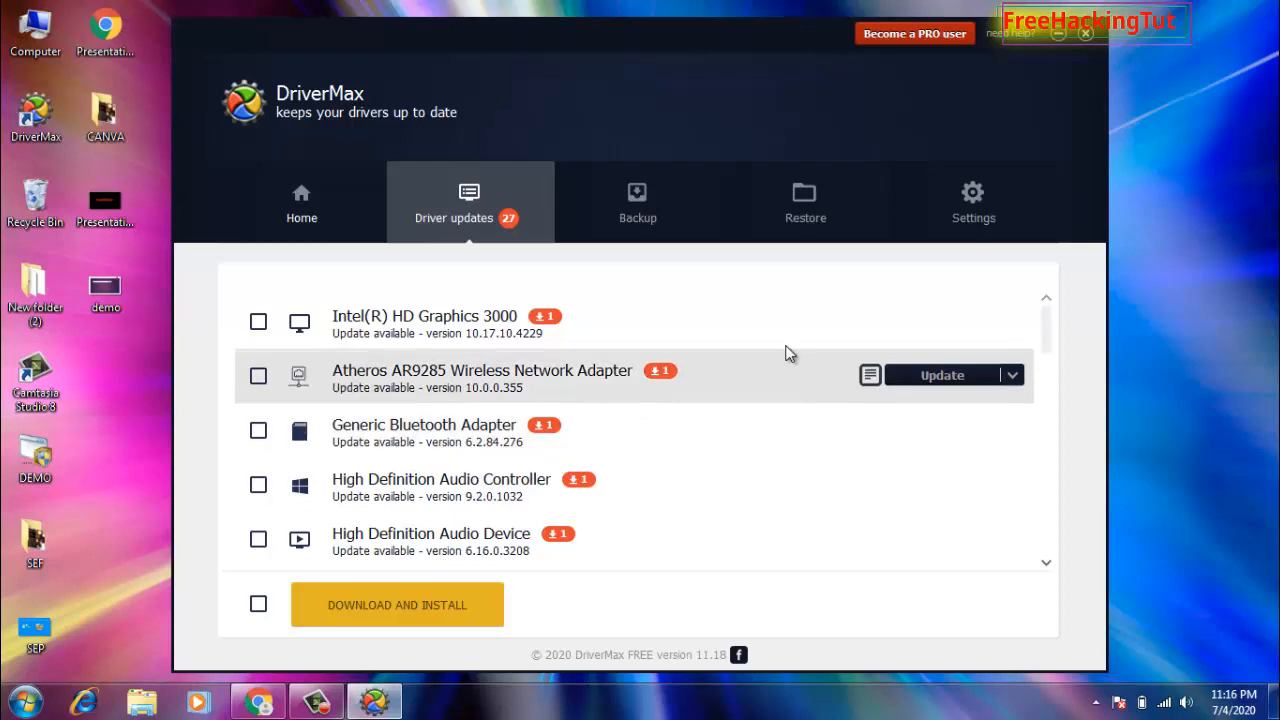
pyautogui.scroll(-3)
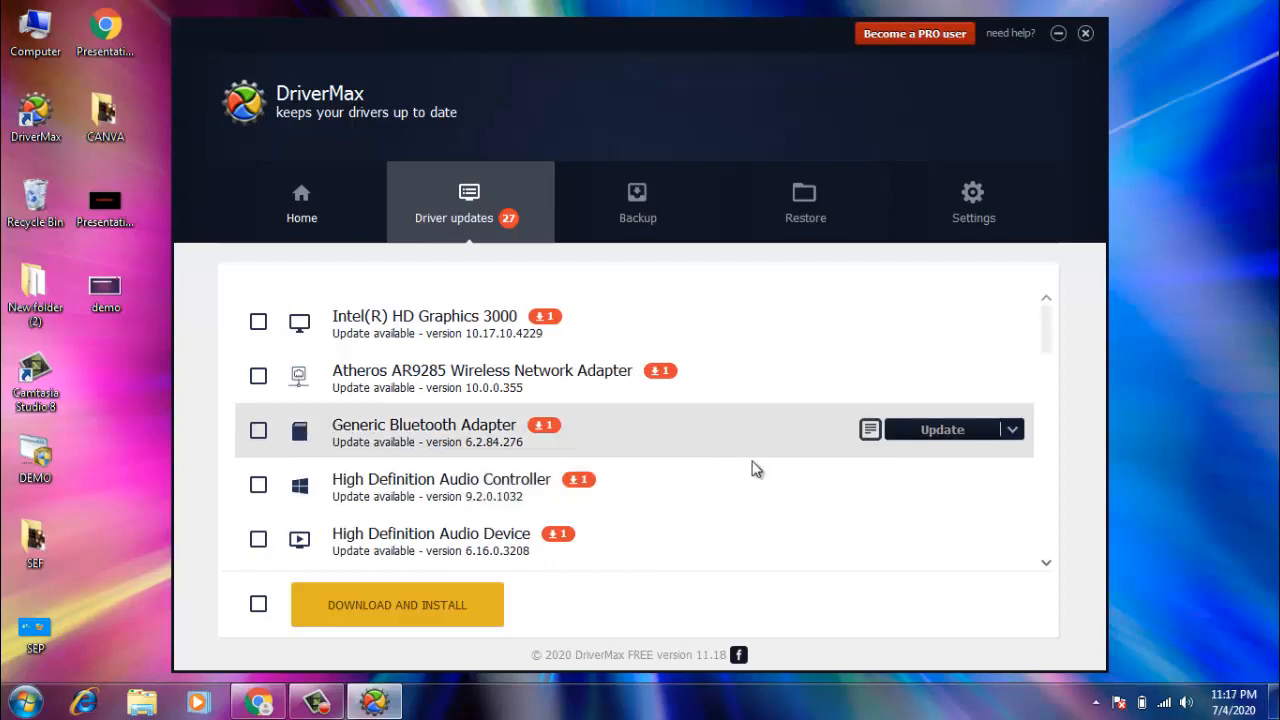
pyautogui.moveTo(1204, 486)
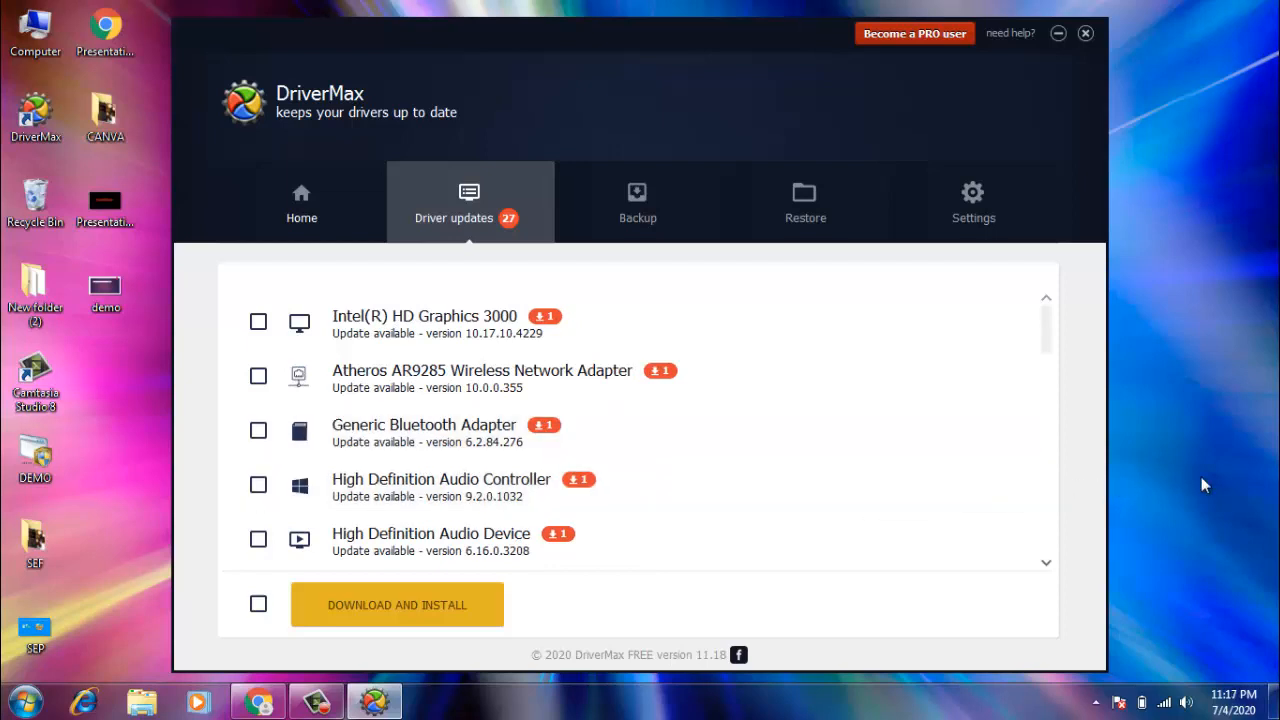